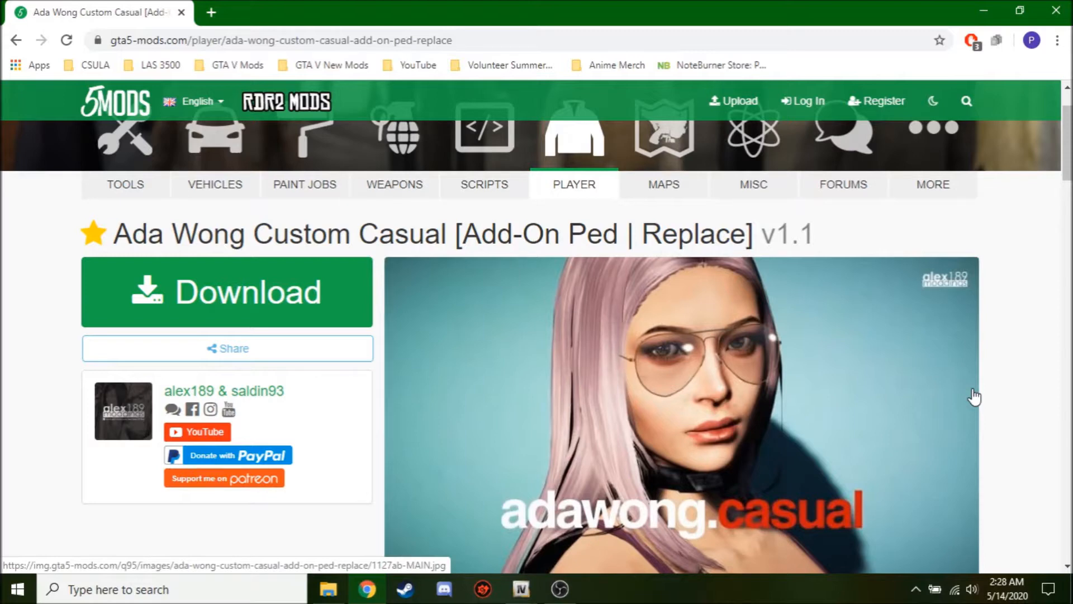
Step: Skim the Ada Wong Custom Casual mod page and leave the desktop showing
scroll(down, 3)
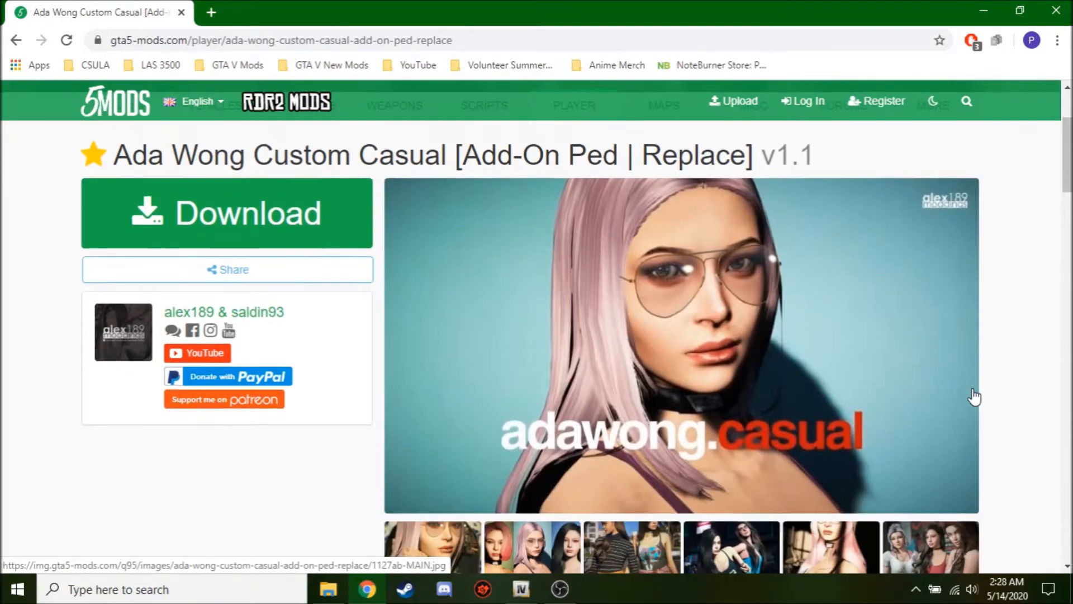
scroll(up, 3)
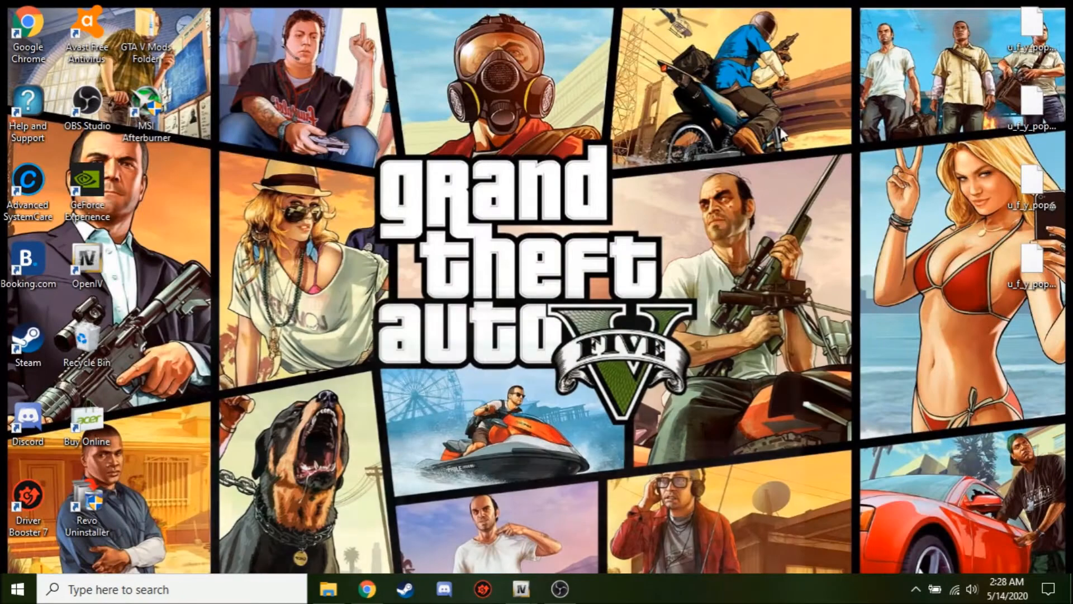
Step: Browse into Downloads > 660e61-Ada_Casual_V_v1.1 > Ada Casual to reach the SET folders and guides
click(328, 589)
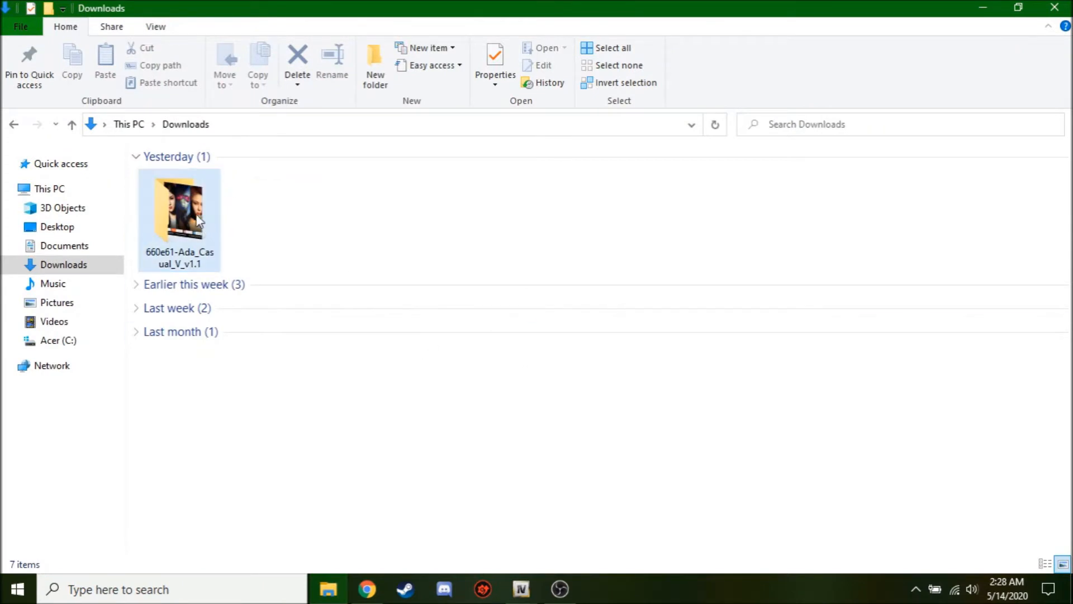
double_click(179, 216)
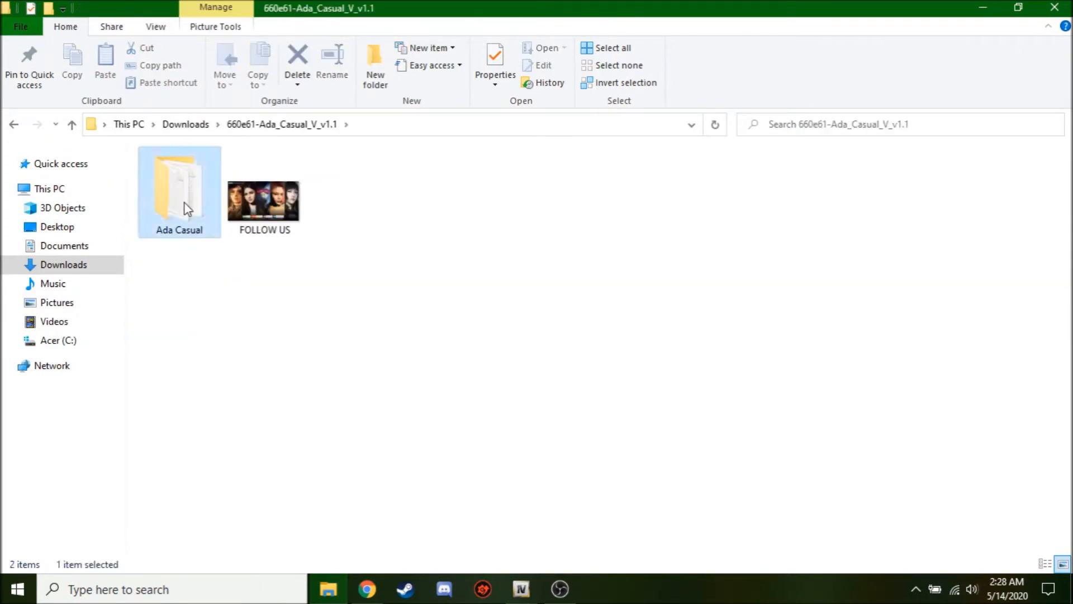
double_click(179, 177)
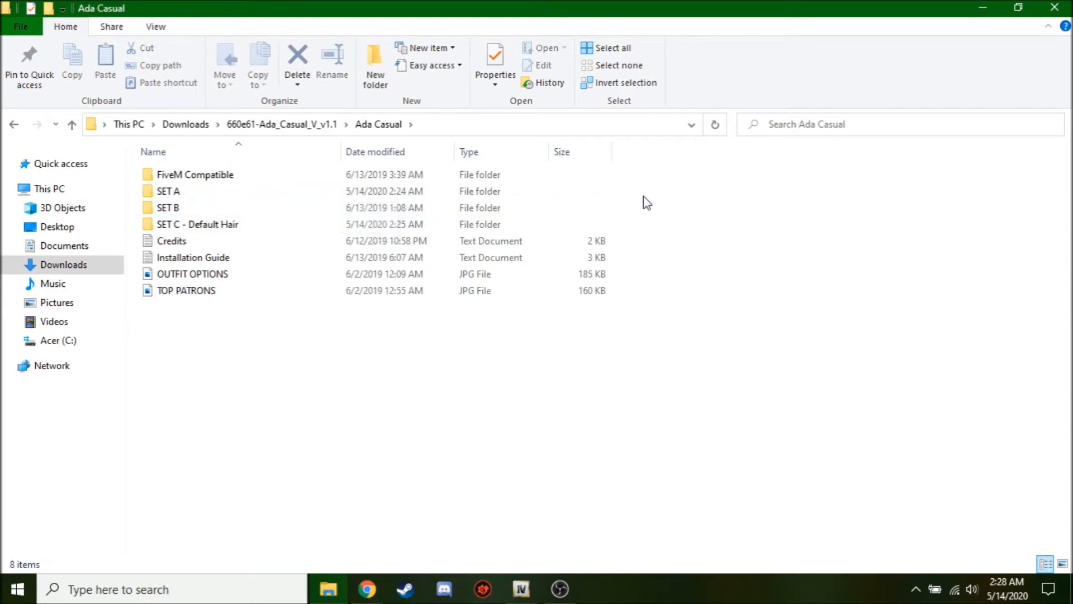
mouse_move(703, 245)
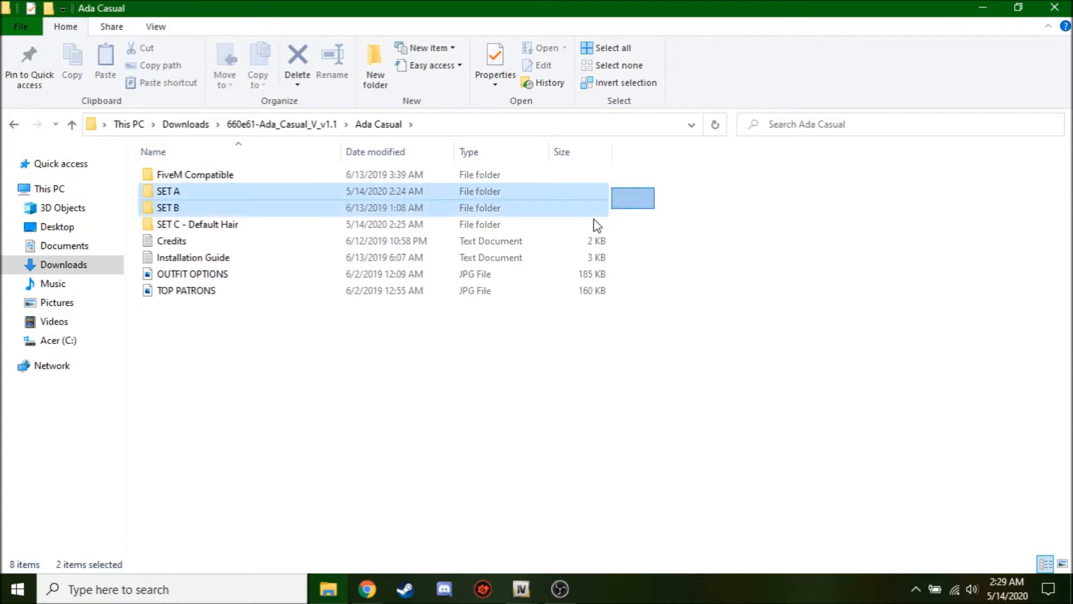
click(668, 226)
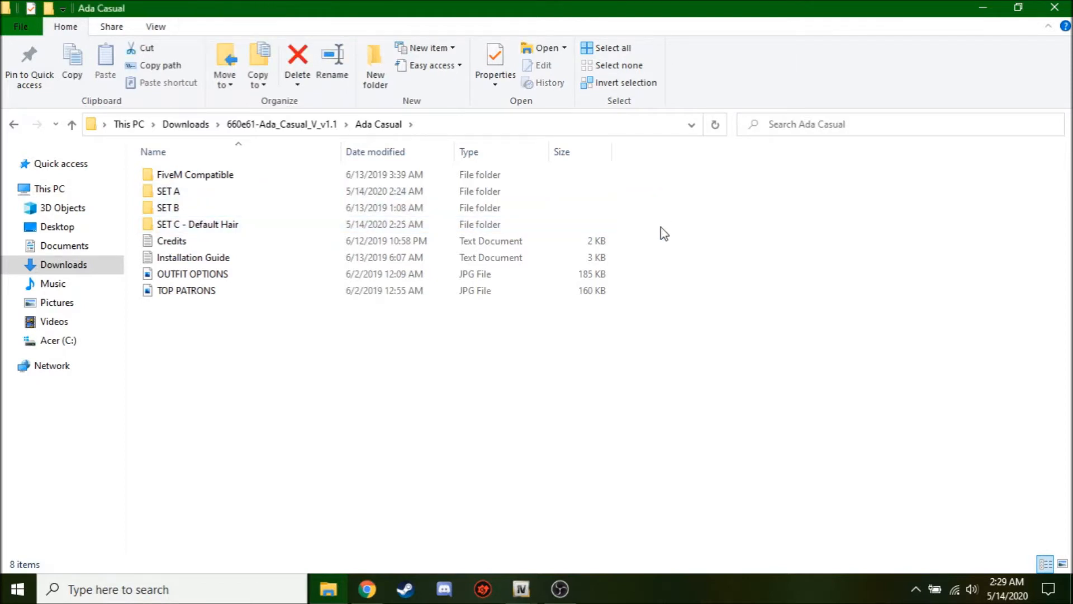
mouse_move(307, 355)
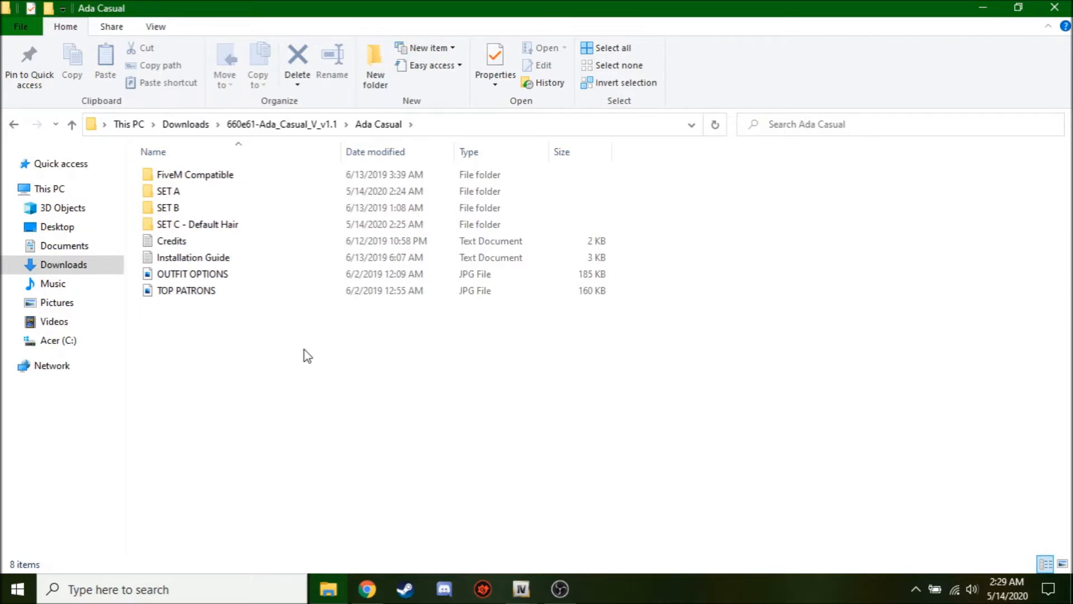
mouse_move(191, 224)
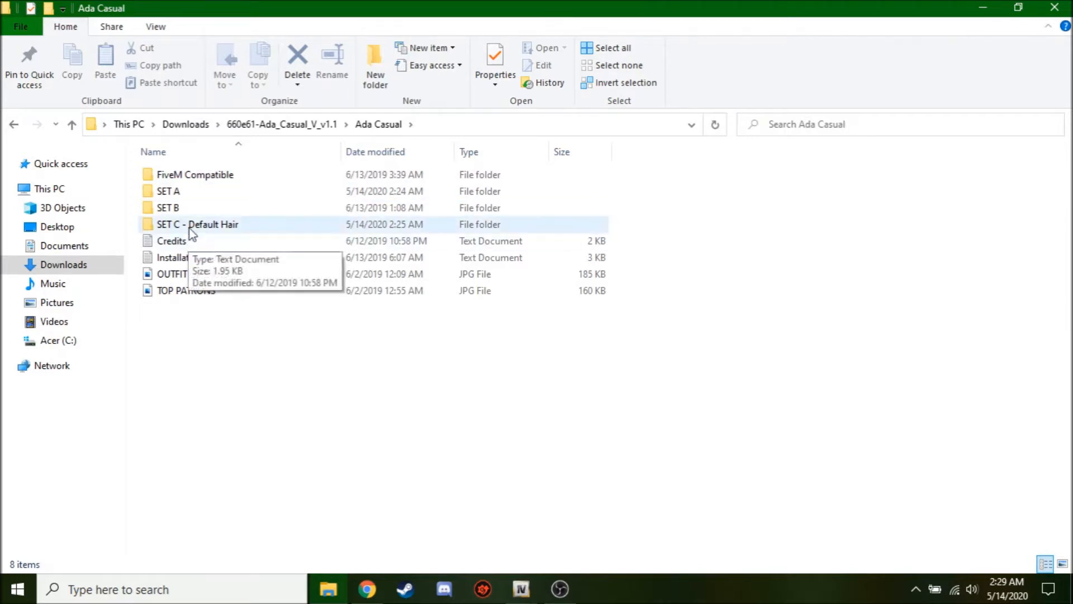
Step: Show the SET C - Default Hair folder with the AdaCasualC files in a smaller window
double_click(197, 223)
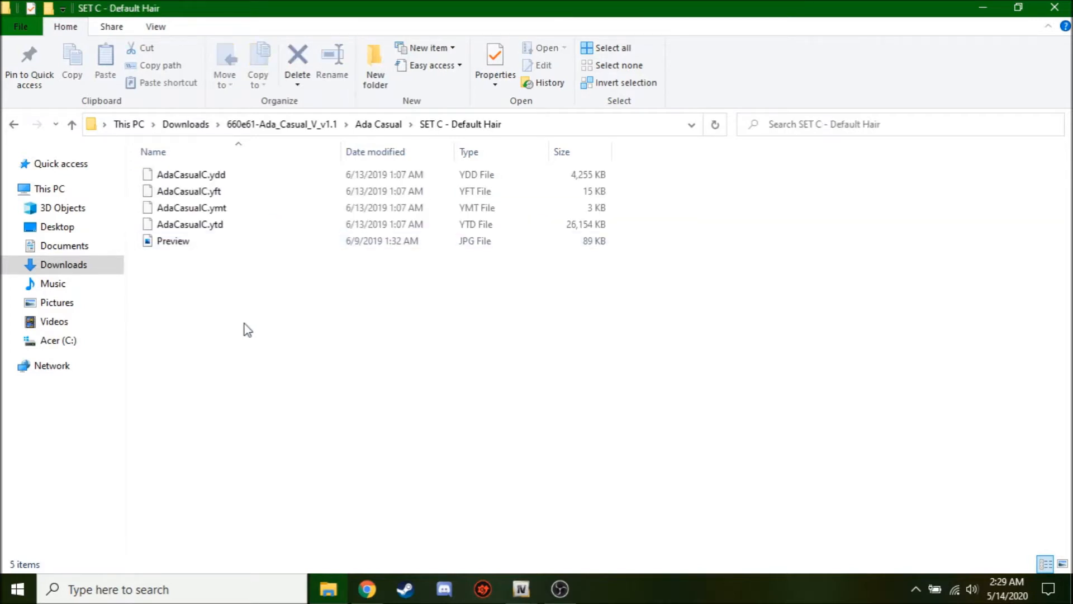
click(188, 191)
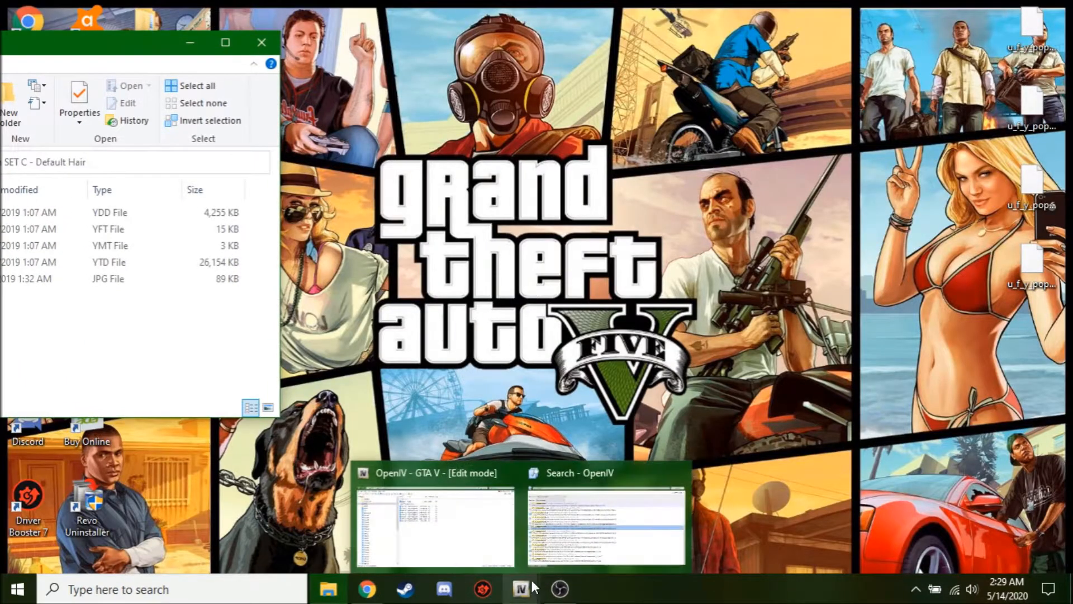
Step: Search everywhere in OpenIV for file names containing u_f_y_
click(435, 523)
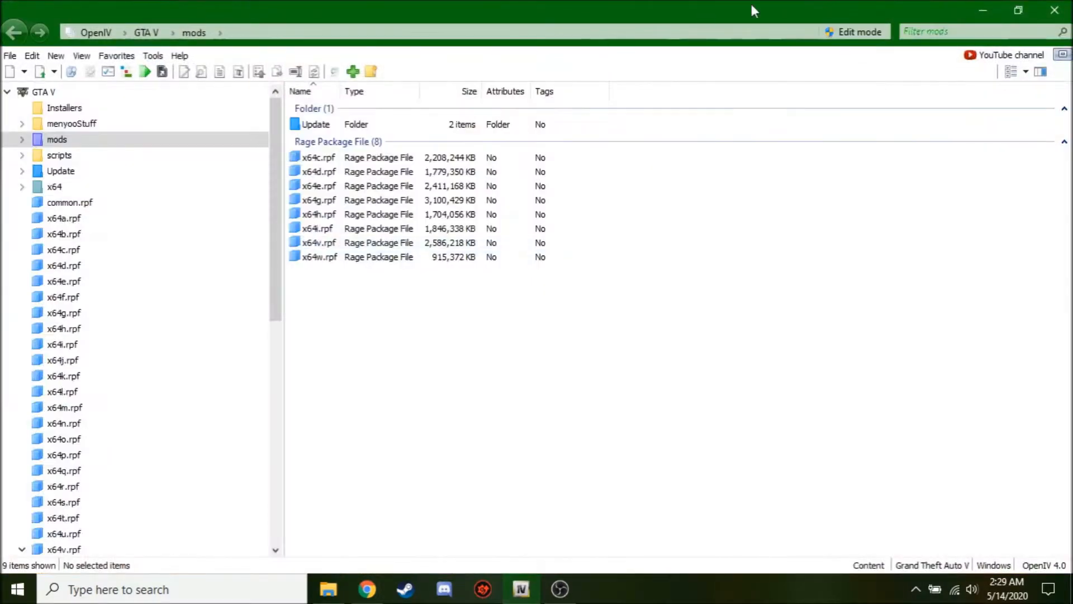
mouse_move(763, 121)
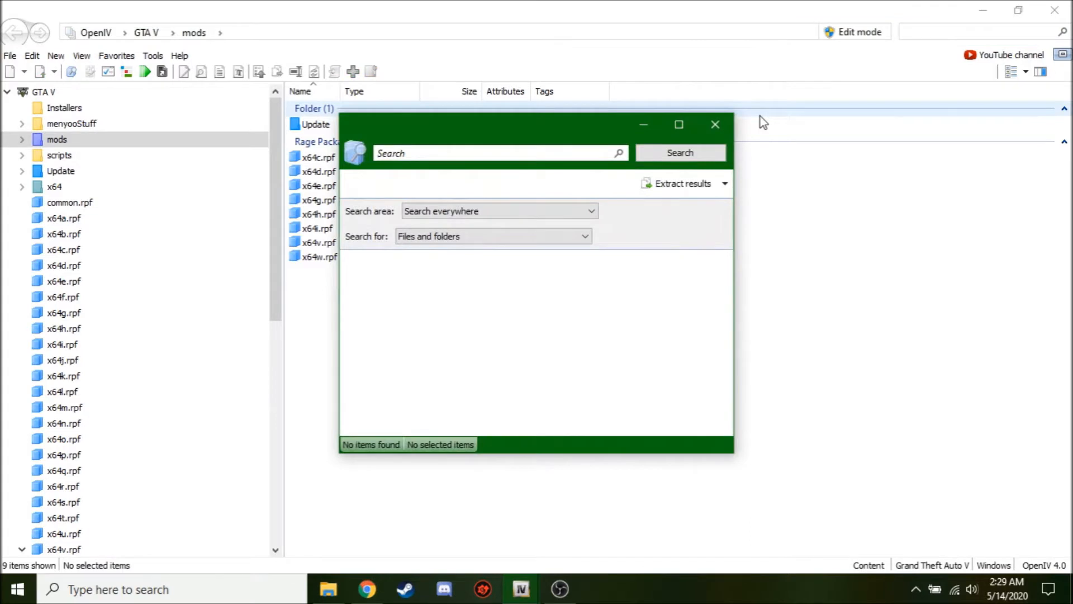
text(u_f_y)
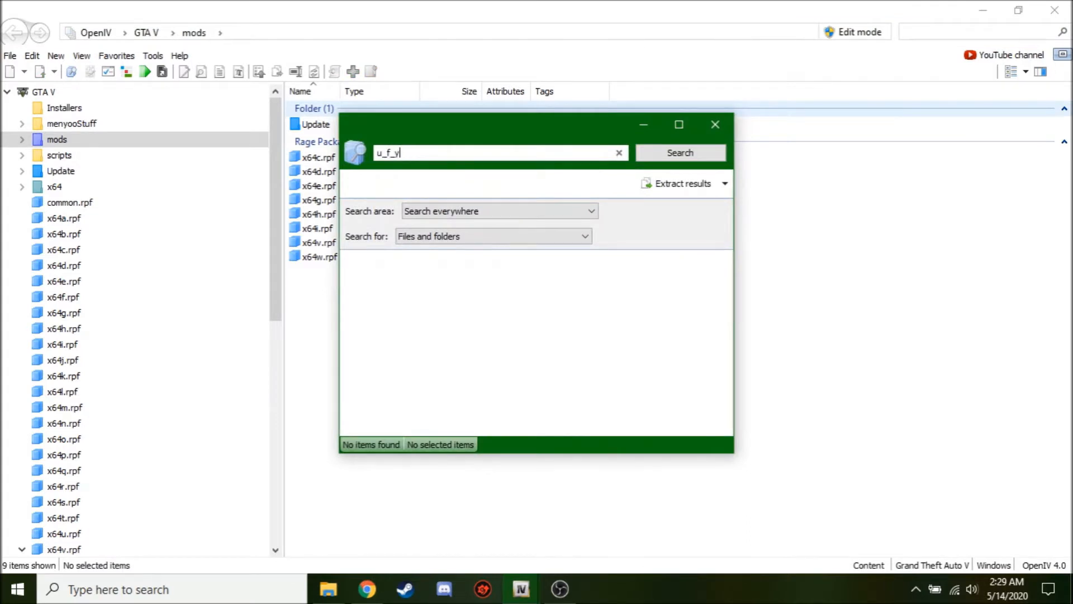
text(_)
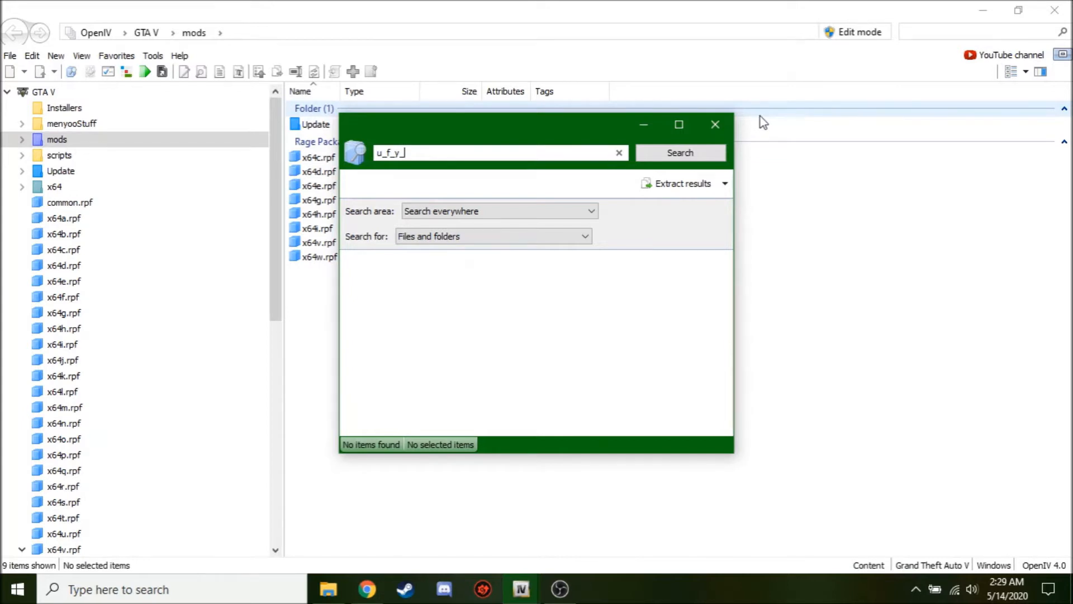
click(679, 154)
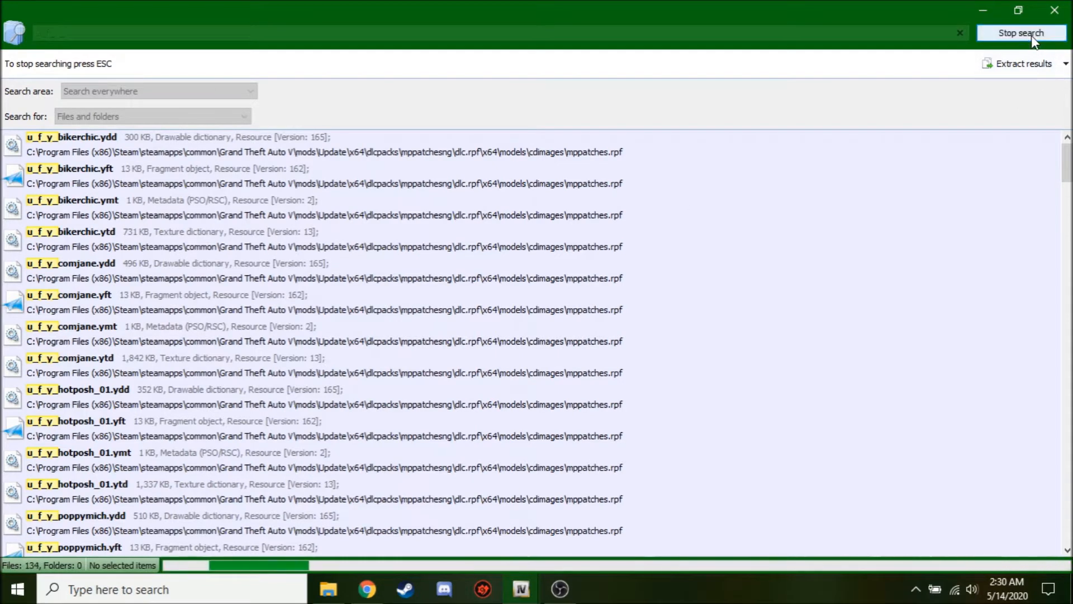
Step: Stop the search at 137 results and review the u_f_y_poppymich entries in mppatches.rpf
click(1020, 33)
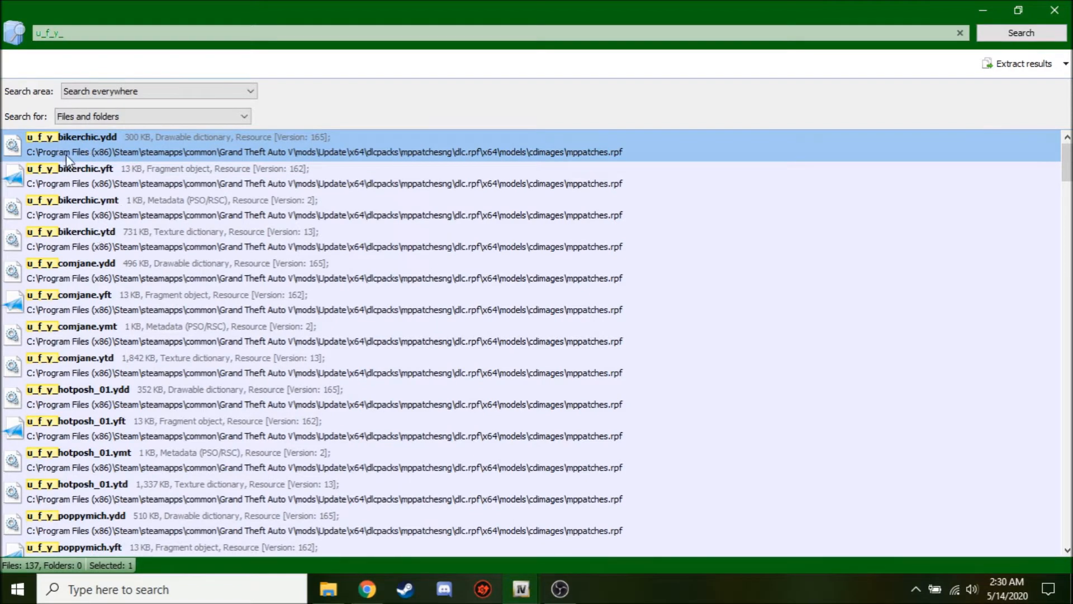
scroll(down, 3)
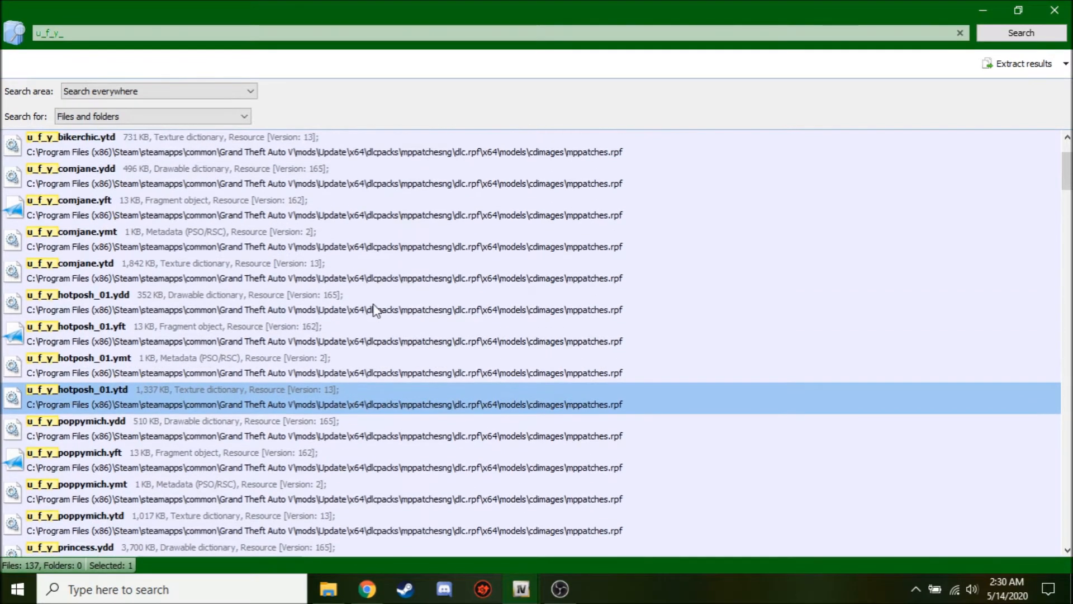
scroll(up, 3)
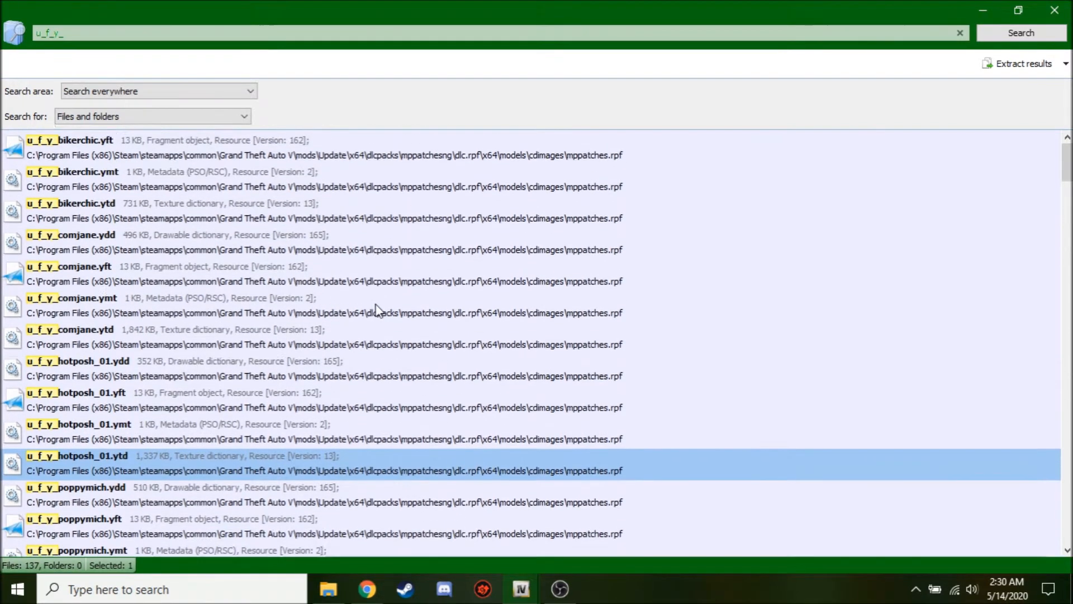
scroll(down, 3)
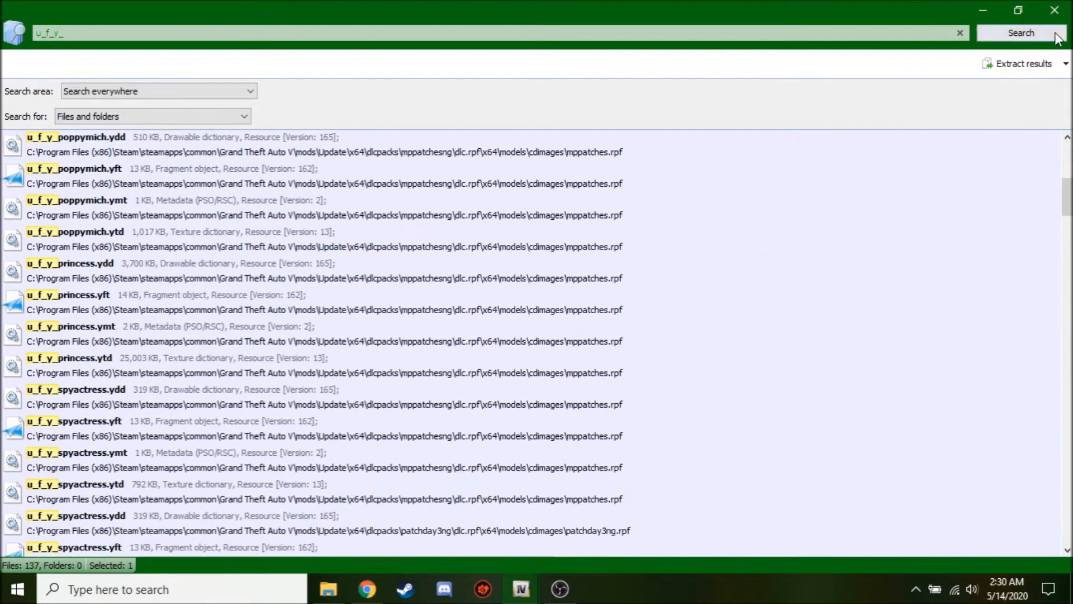
mouse_move(91, 385)
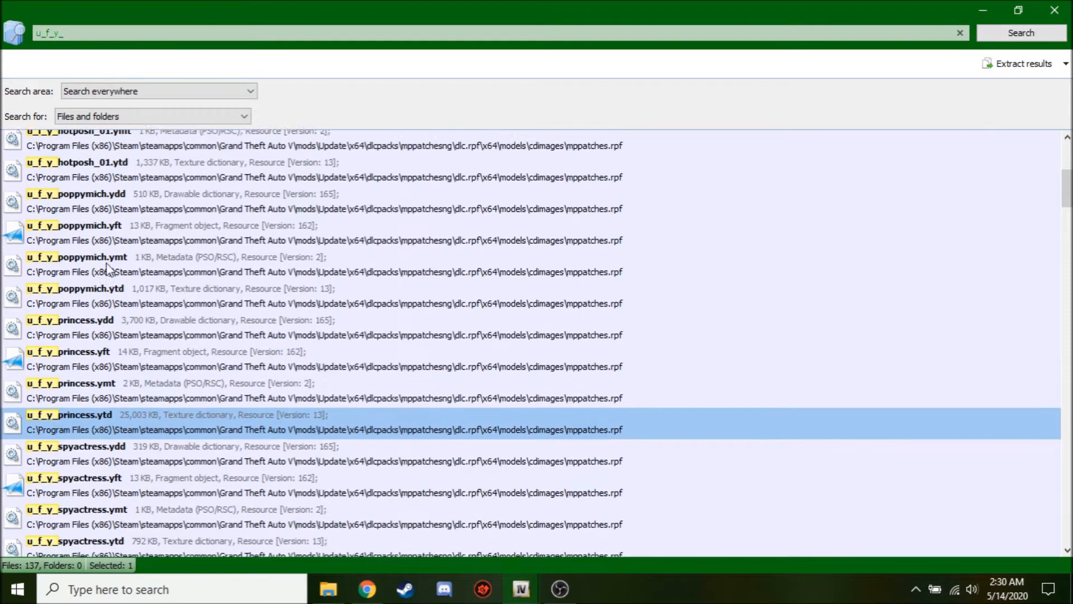
scroll(up, 3)
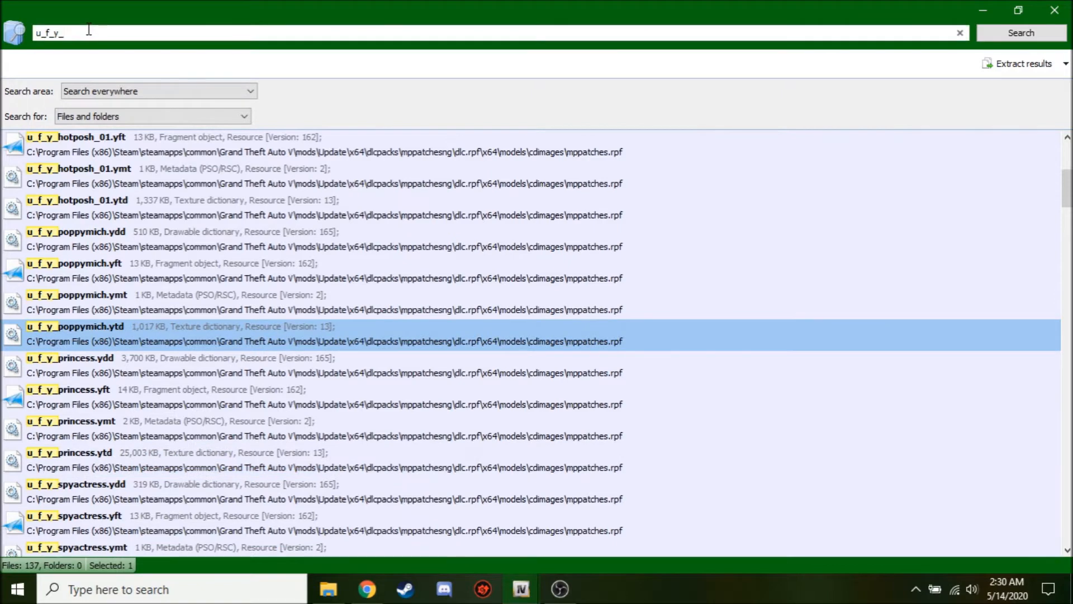
text(poppymich)
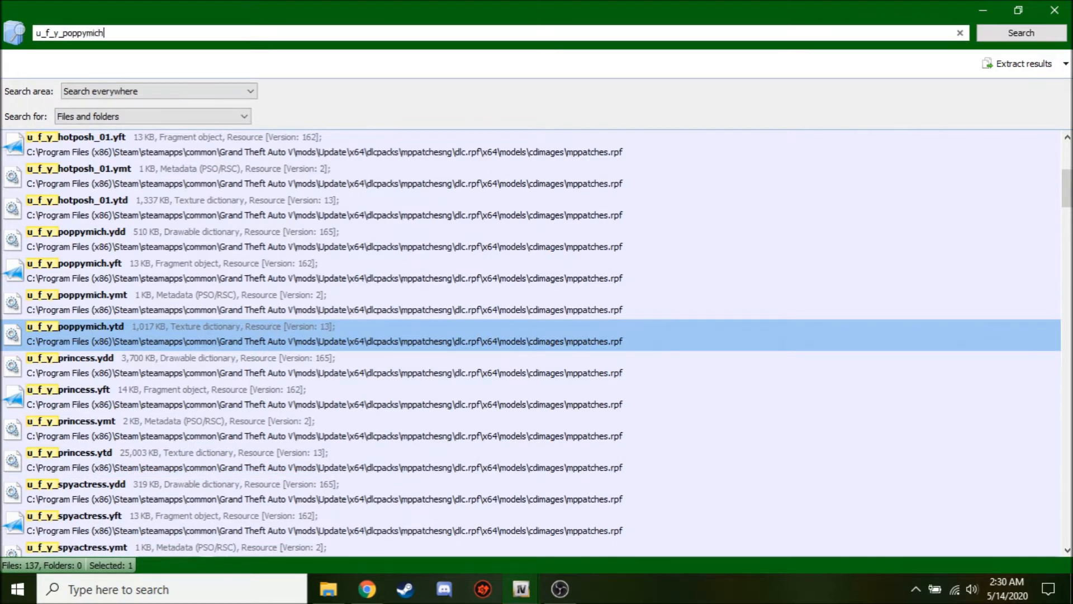
click(1021, 33)
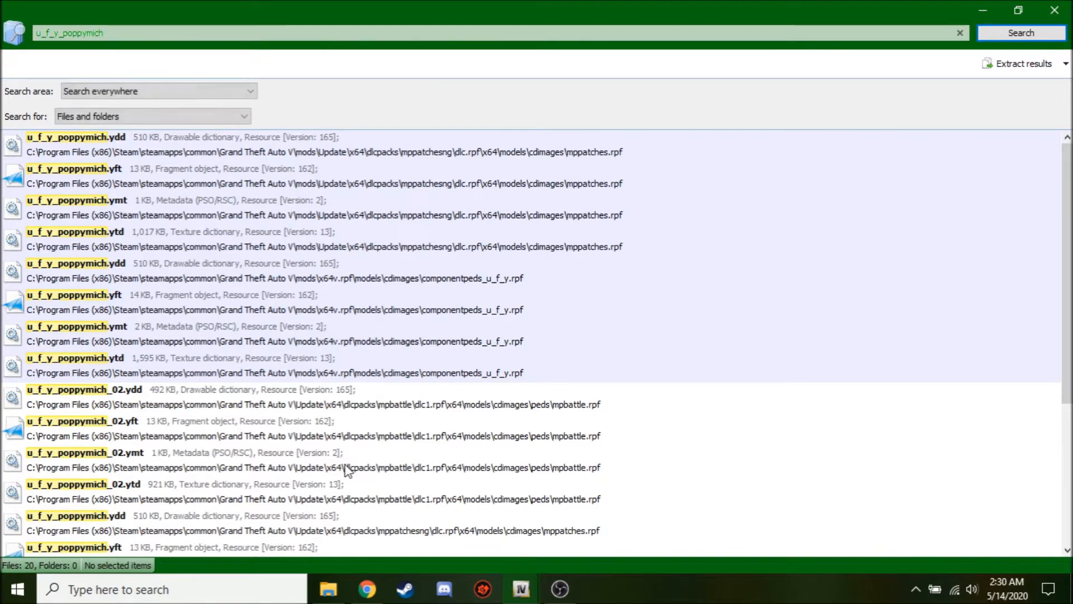
mouse_move(638, 411)
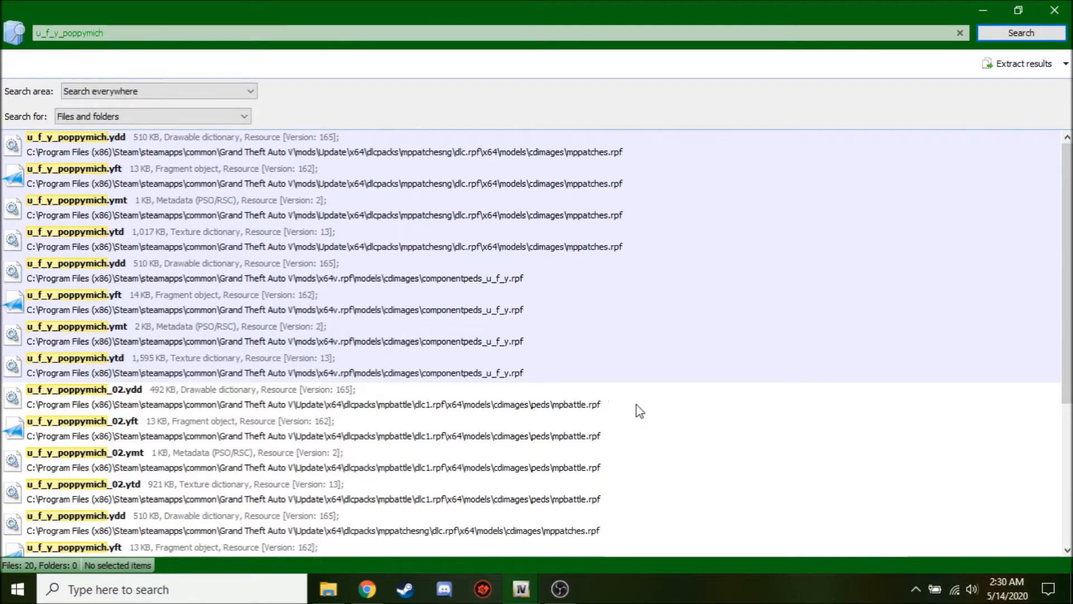
mouse_move(630, 411)
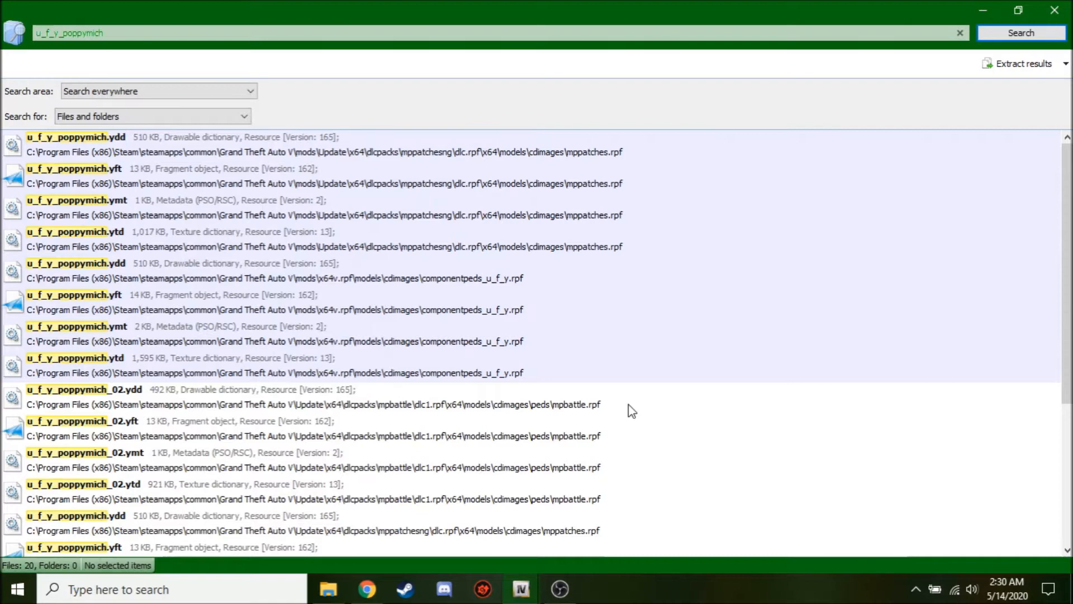
mouse_move(344, 171)
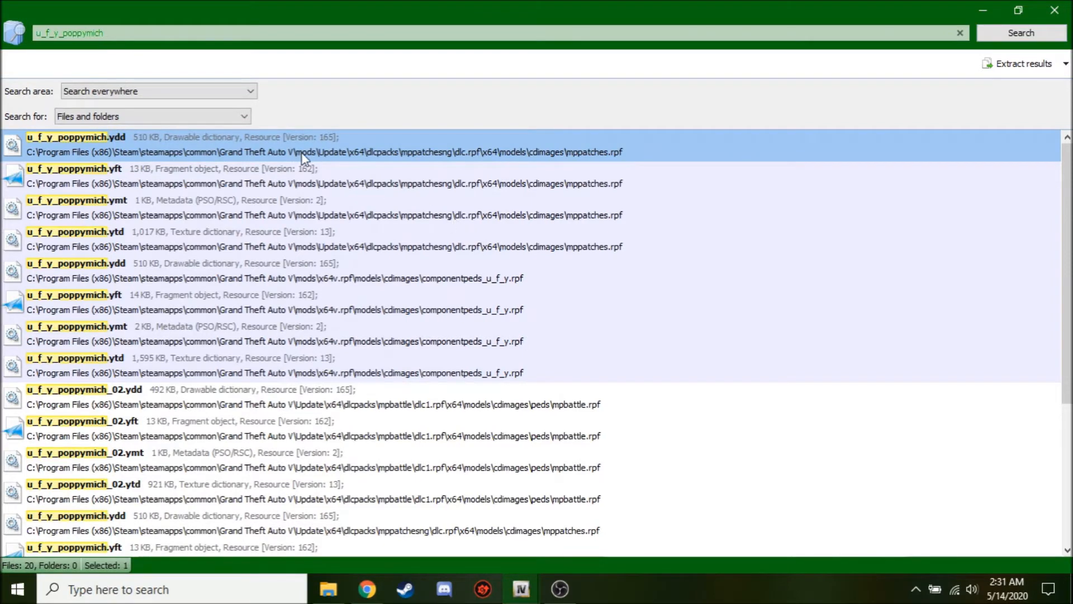
scroll(down, 3)
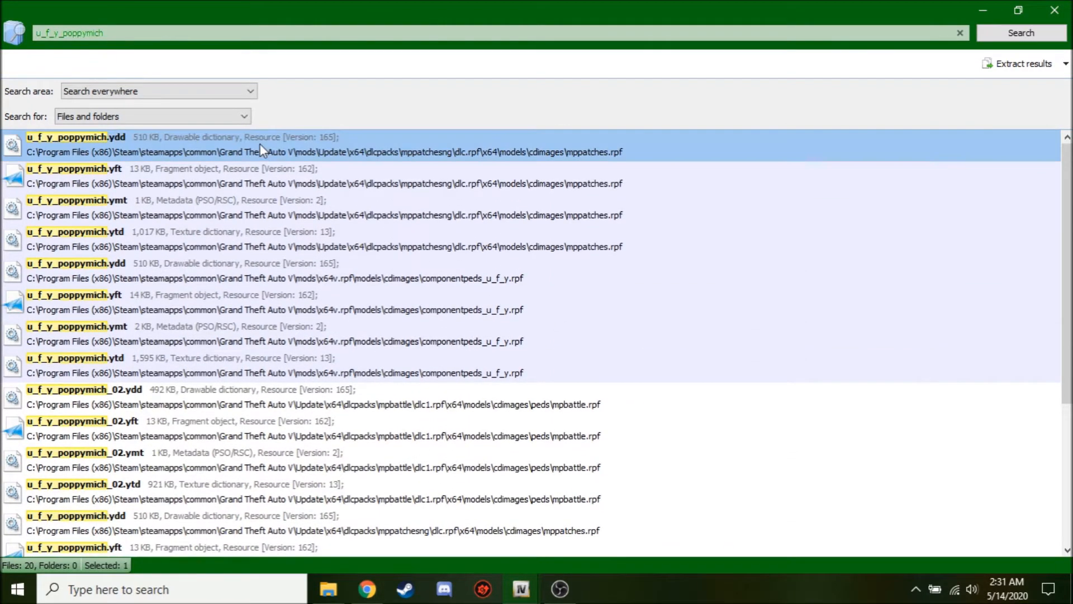
scroll(down, 3)
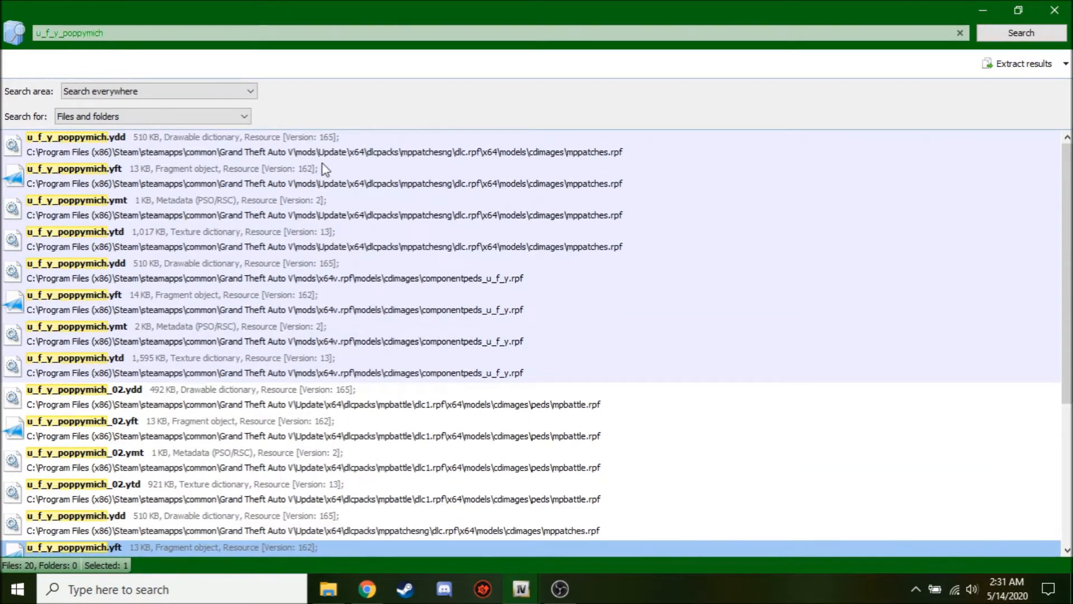
mouse_move(356, 183)
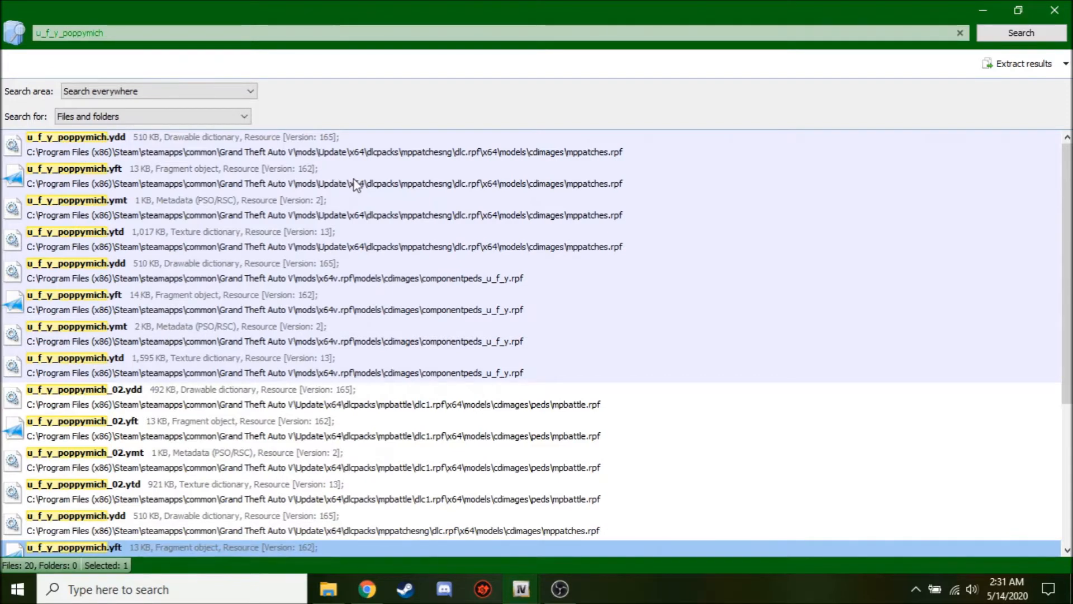
scroll(down, 3)
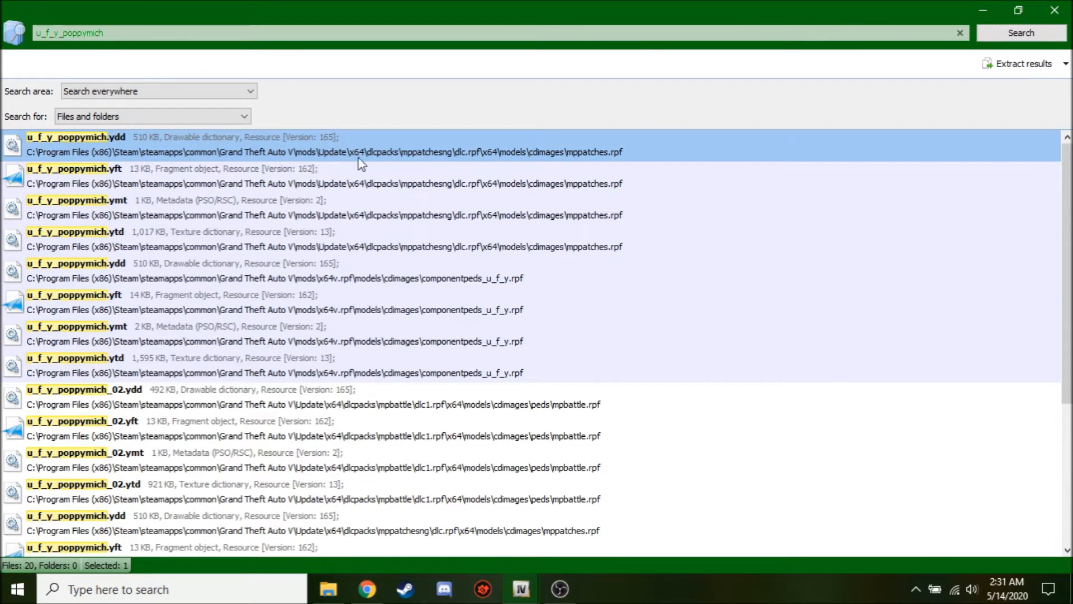
mouse_move(444, 161)
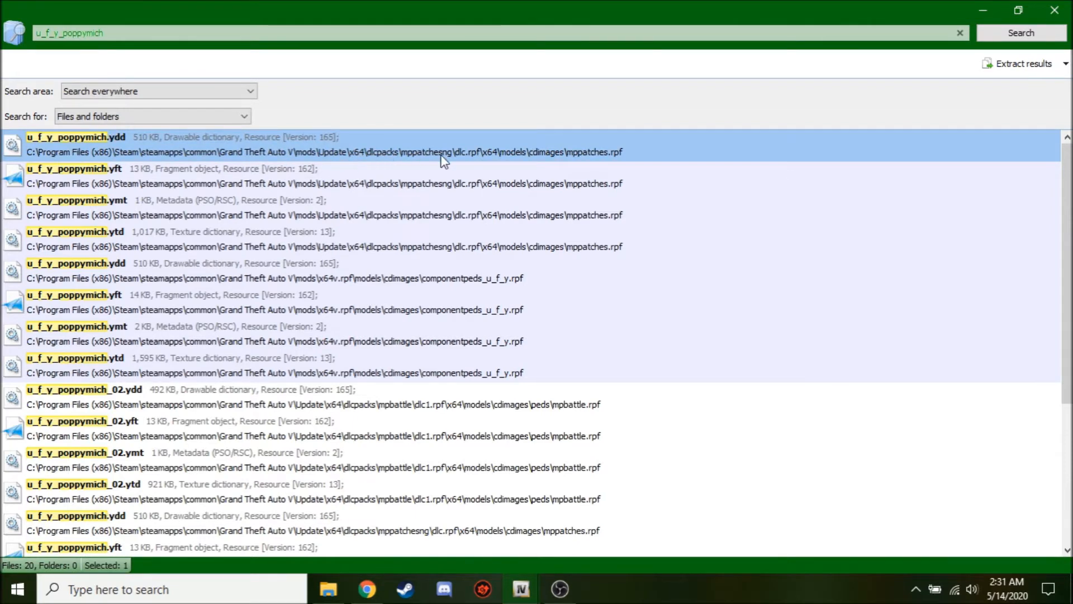
mouse_move(420, 156)
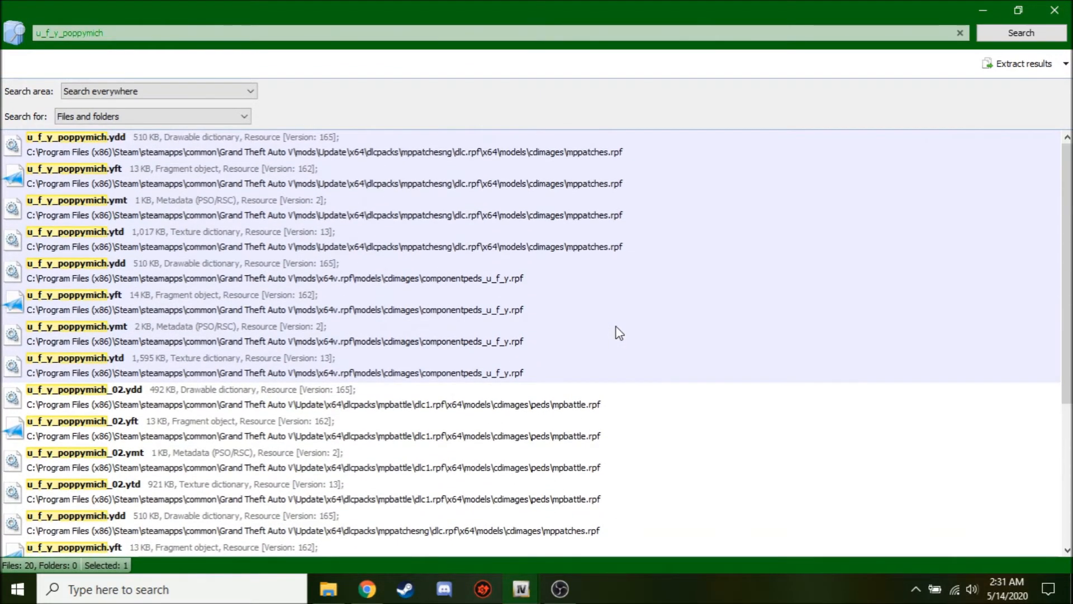
mouse_move(432, 161)
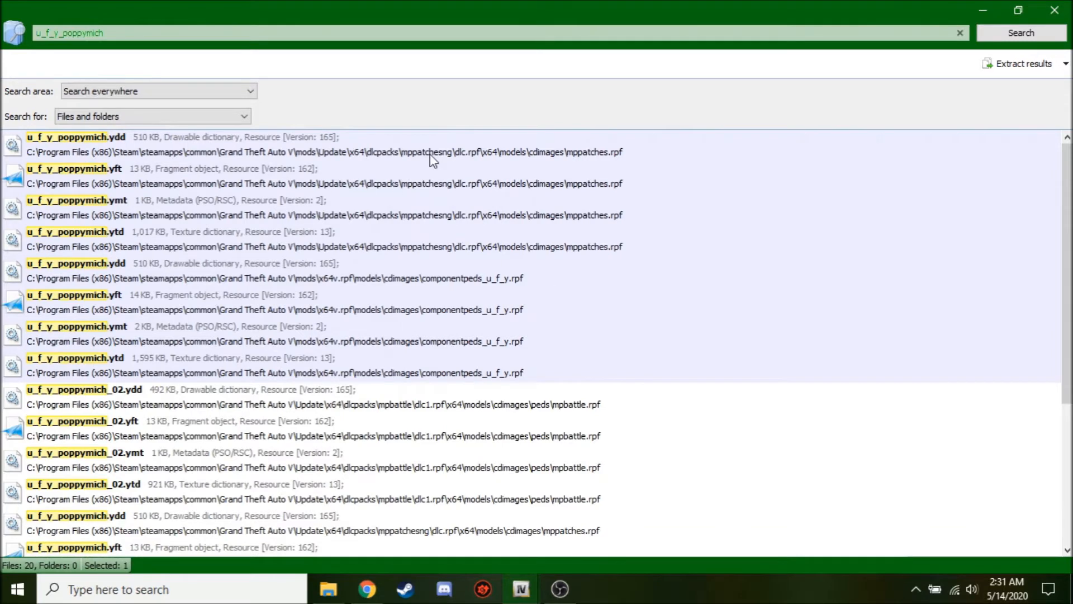
mouse_move(321, 157)
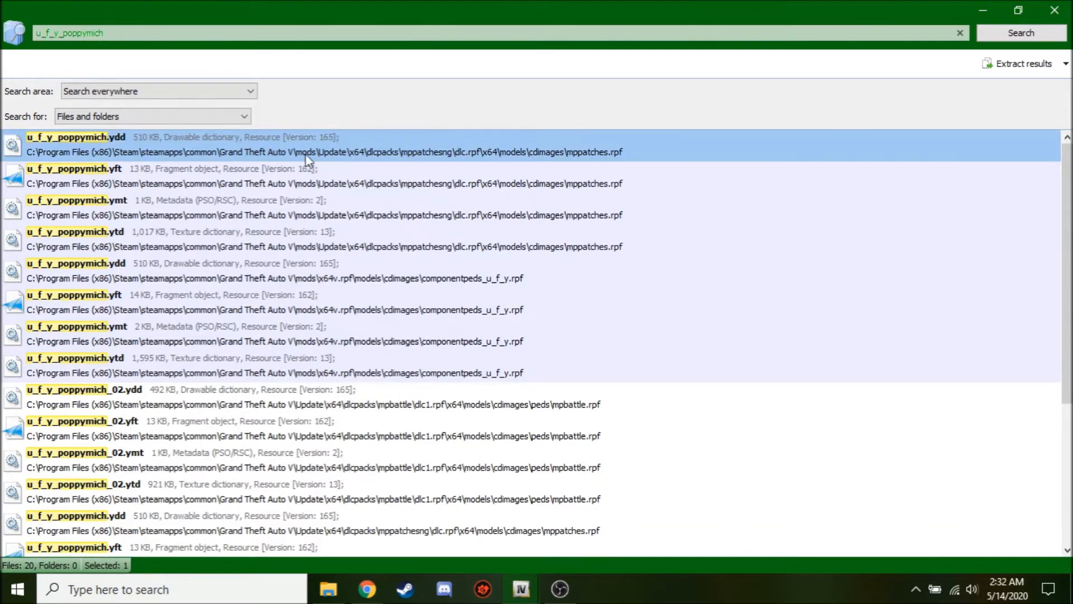
mouse_move(416, 158)
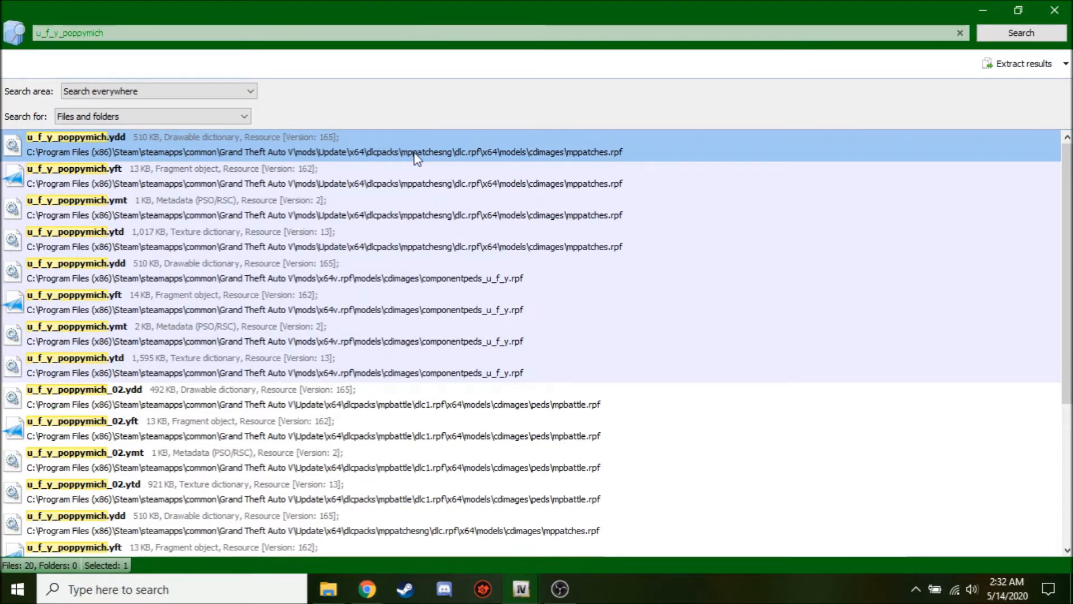
Step: Jump to u_f_y_poppymich.ydd inside mppatches.rpf and briefly preview its model
double_click(75, 137)
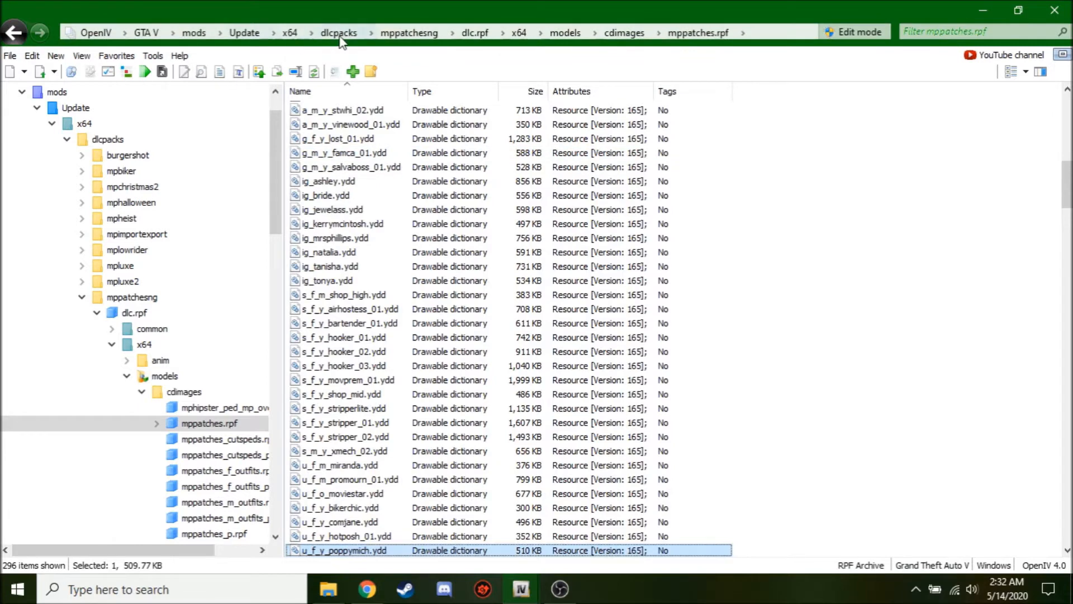
mouse_move(762, 217)
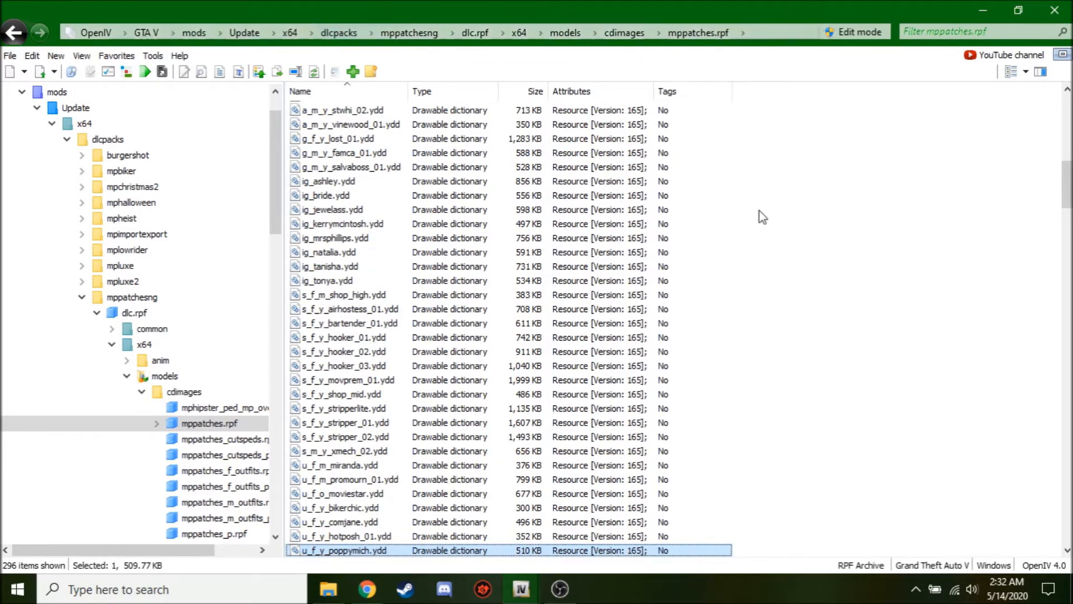
mouse_move(767, 215)
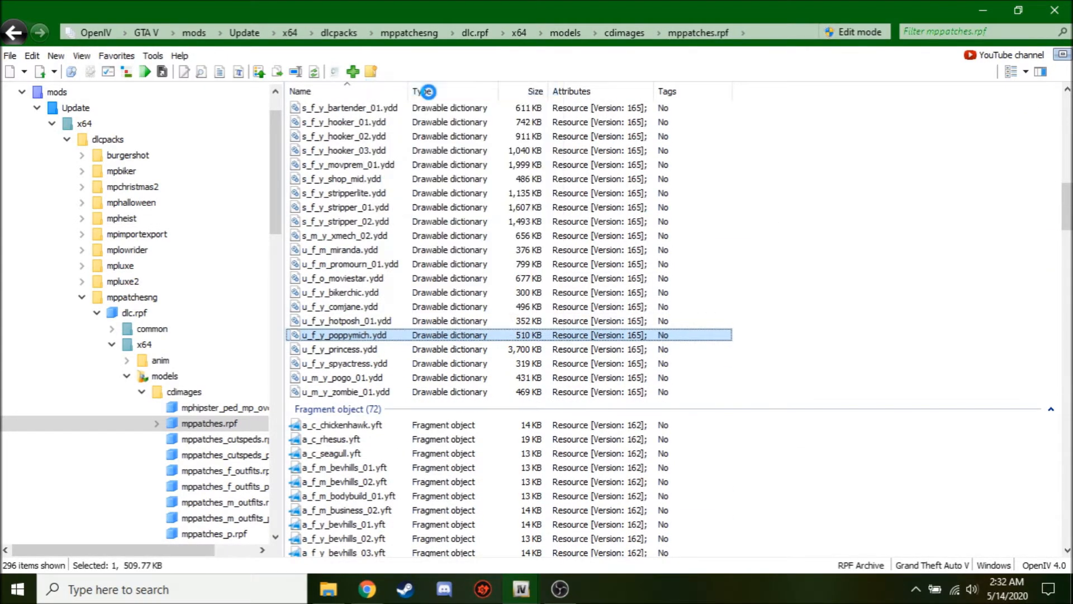
double_click(345, 334)
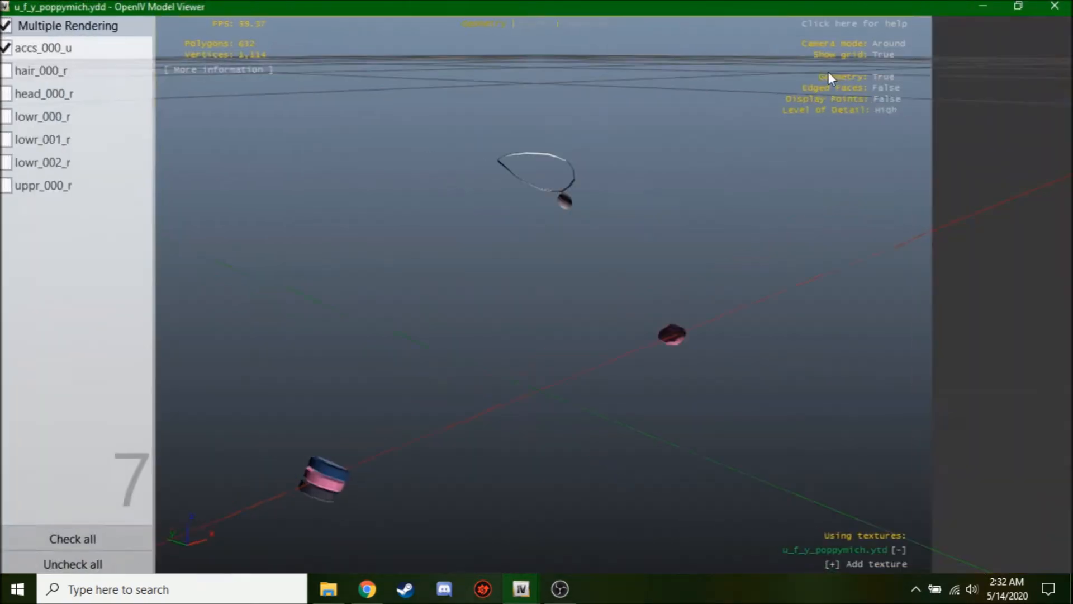
click(71, 539)
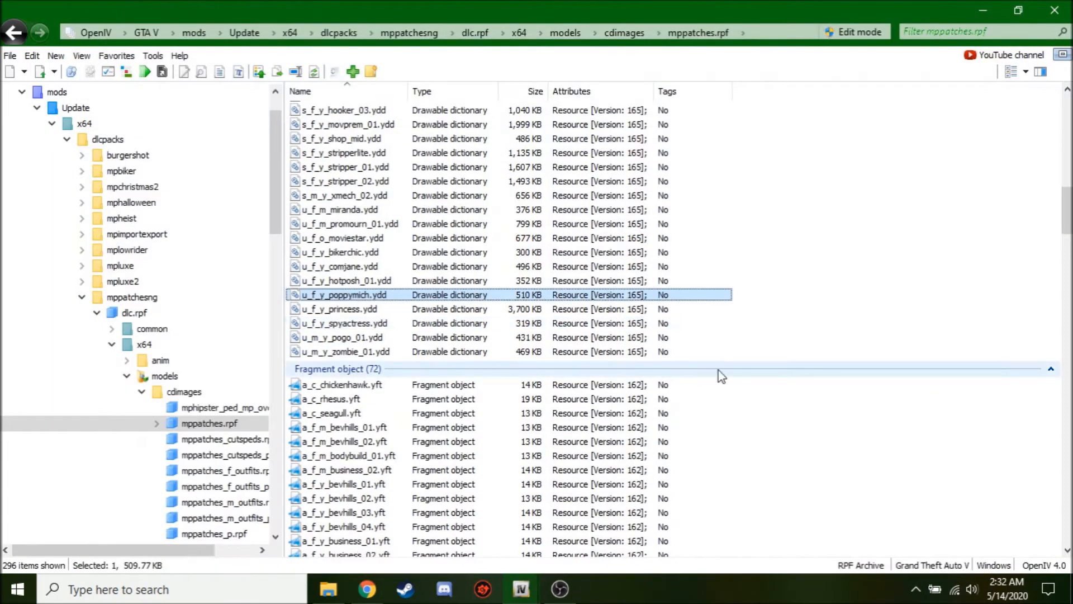
scroll(down, 3)
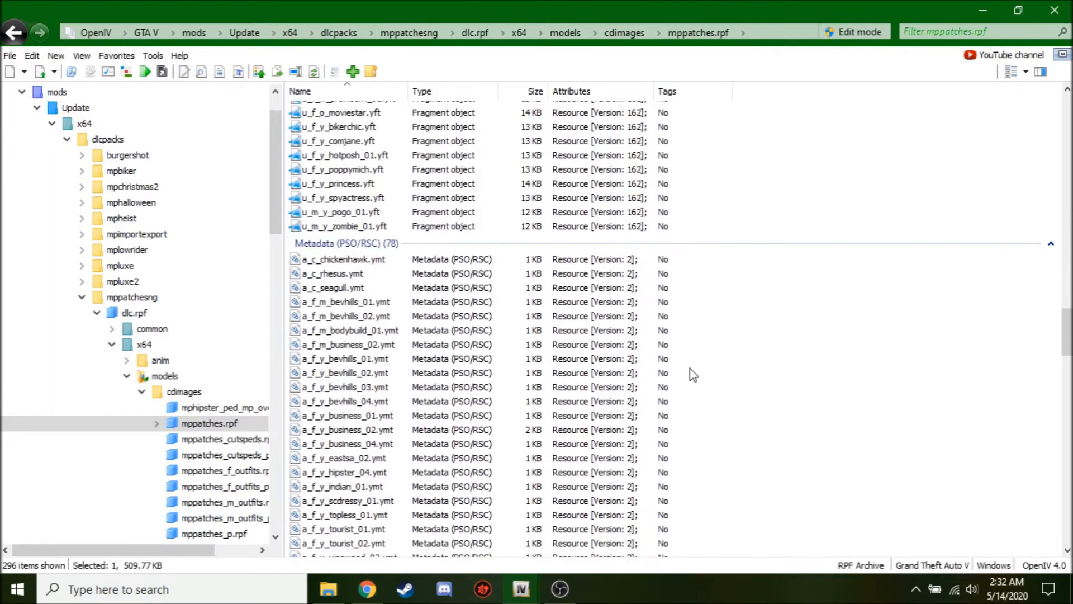
scroll(down, 3)
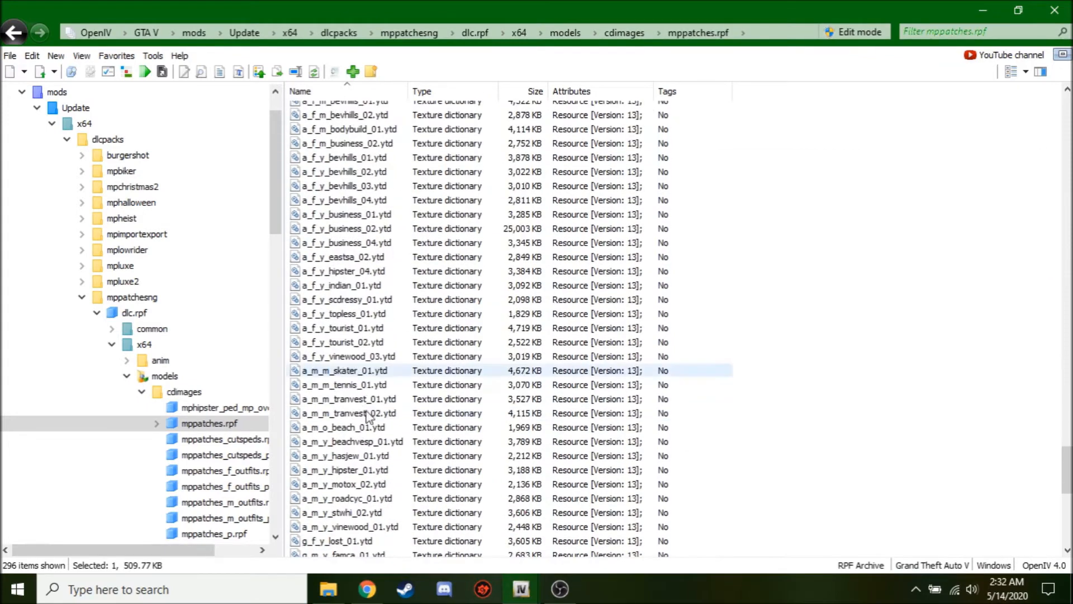
scroll(down, 3)
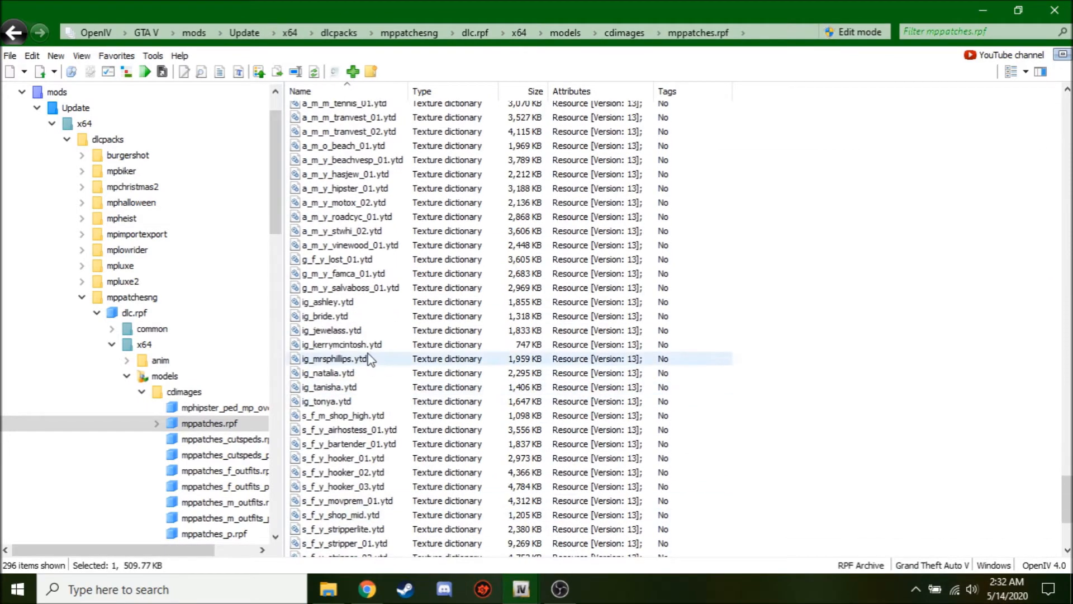
scroll(down, 3)
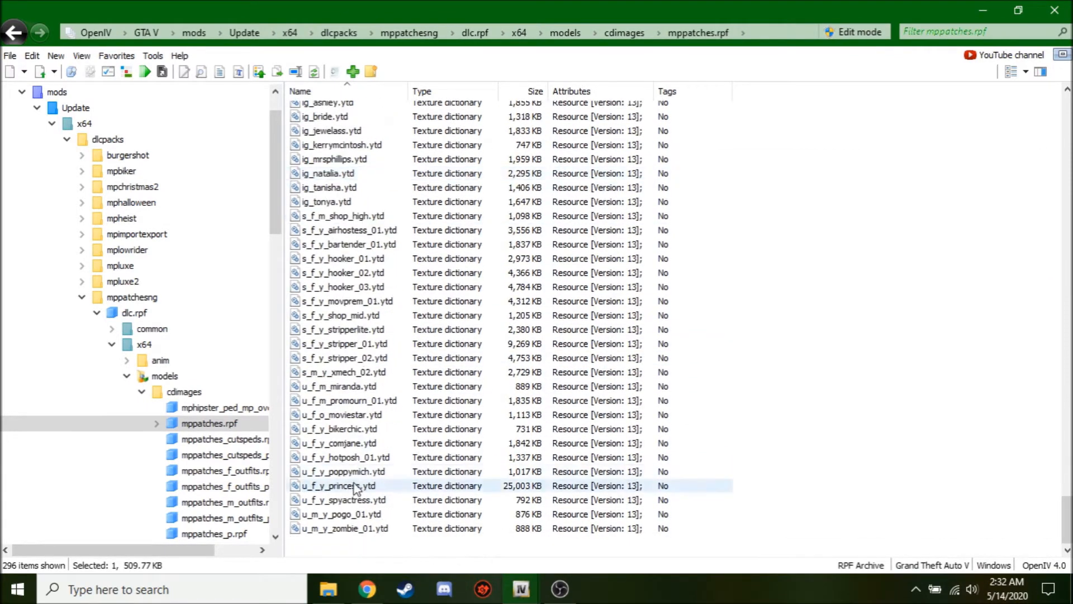
double_click(344, 471)
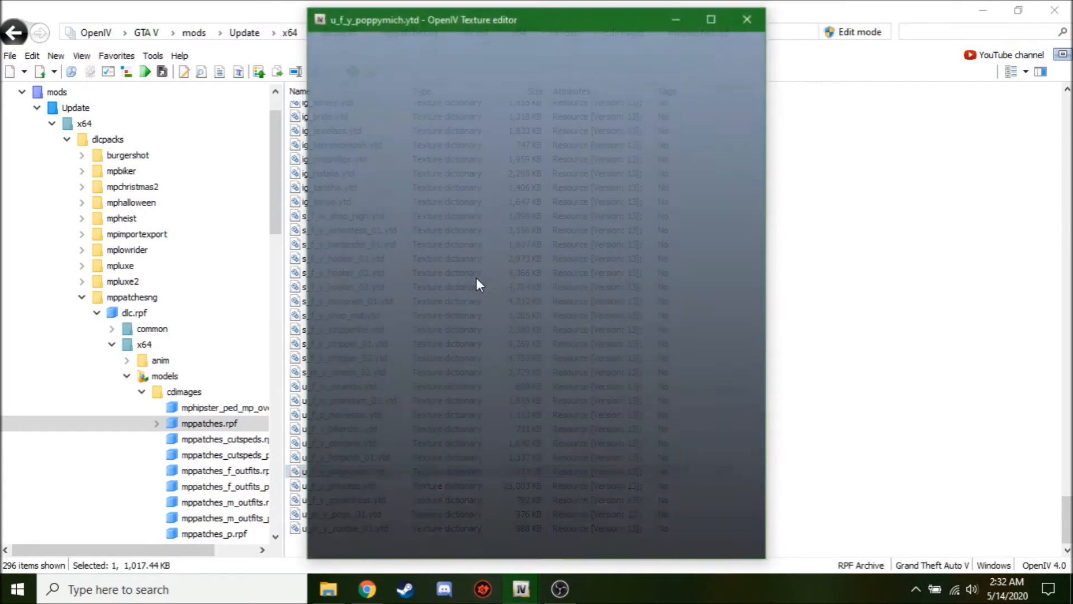
click(711, 19)
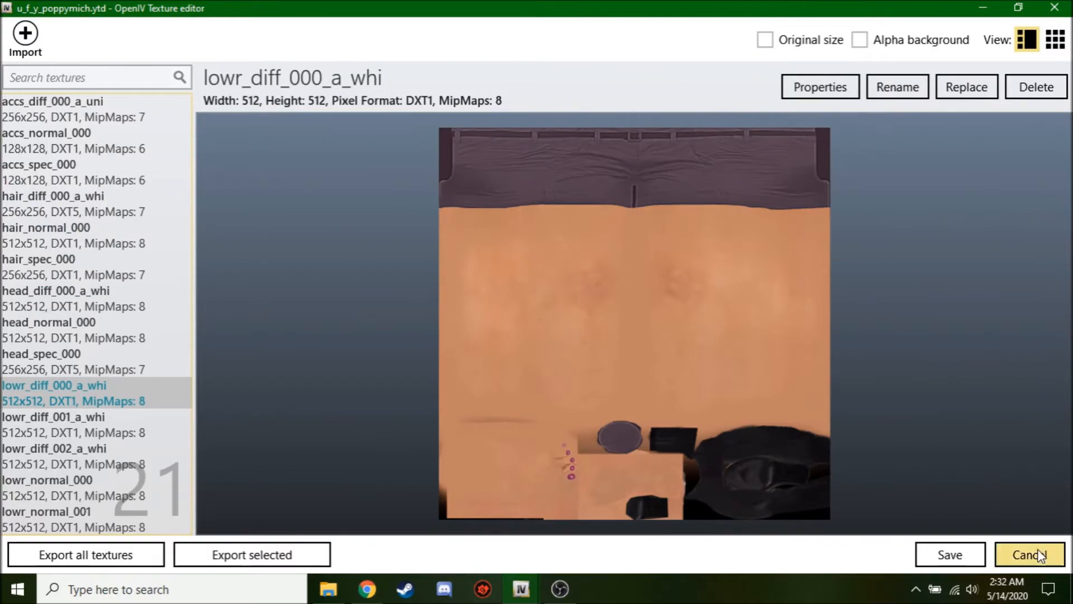
click(1029, 555)
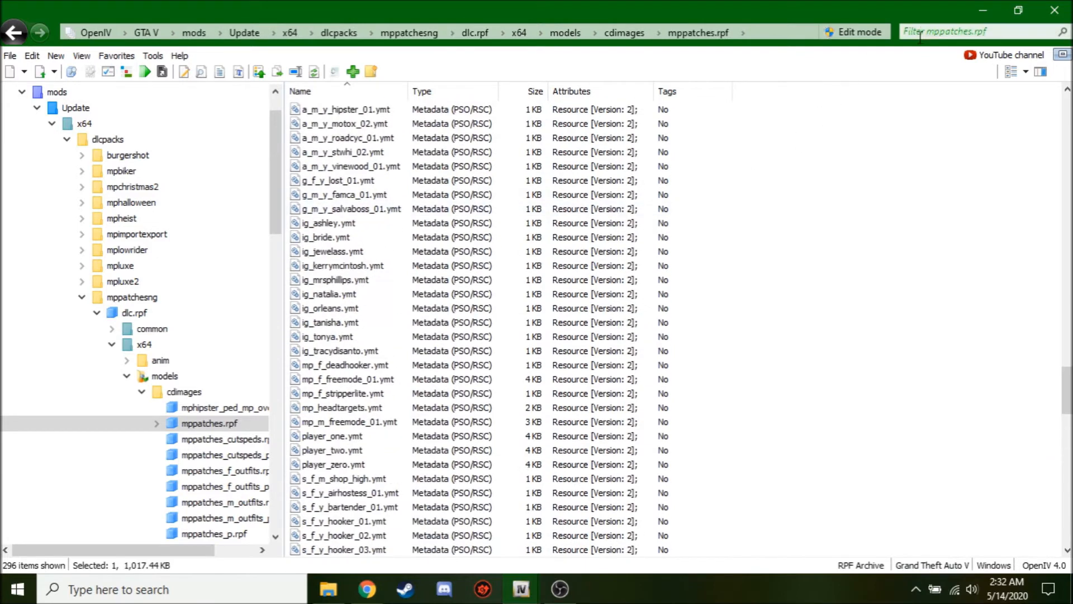
Step: Filter mppatches.rpf by 'poppymich' to show only the four u_f_y_poppymich files
text(poppymich)
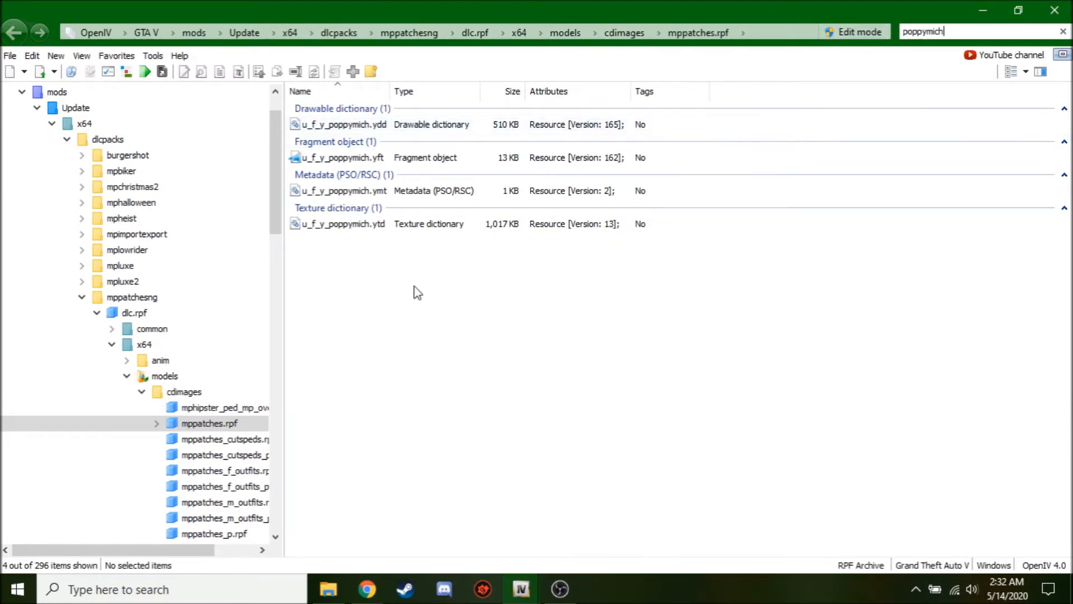
right_click(346, 125)
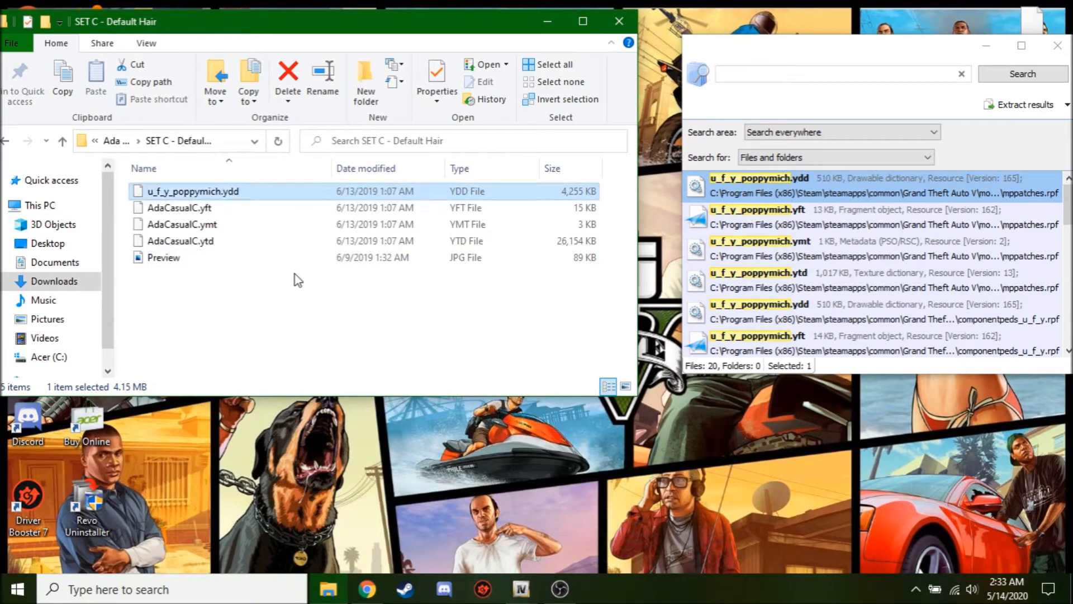
Step: Rename AdaCasualC.yft to u_f_y_poppymich.yft by pasting the copied name
right_click(179, 191)
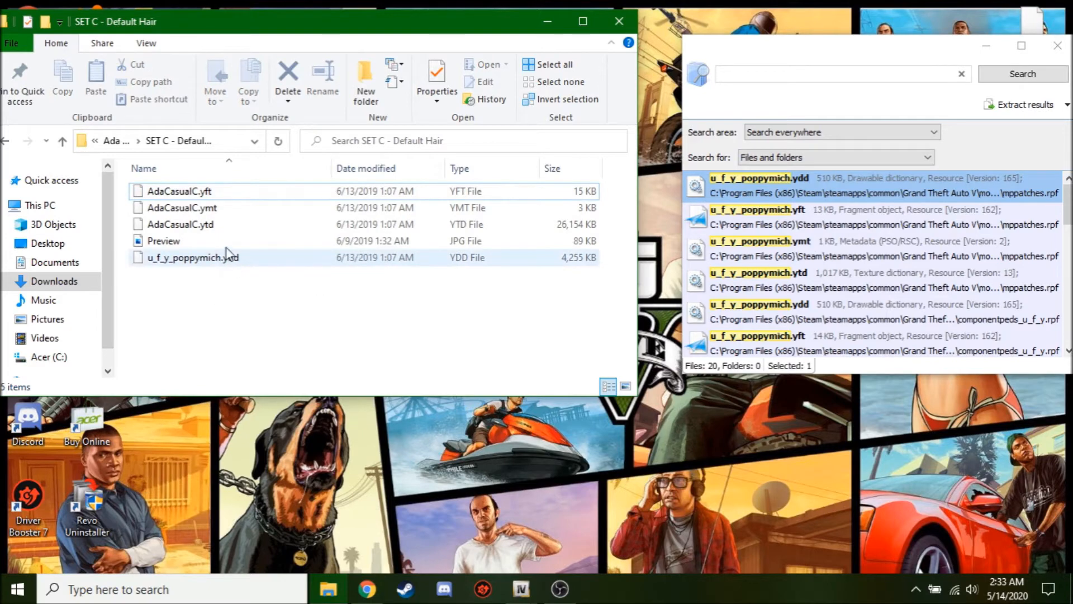
right_click(178, 191)
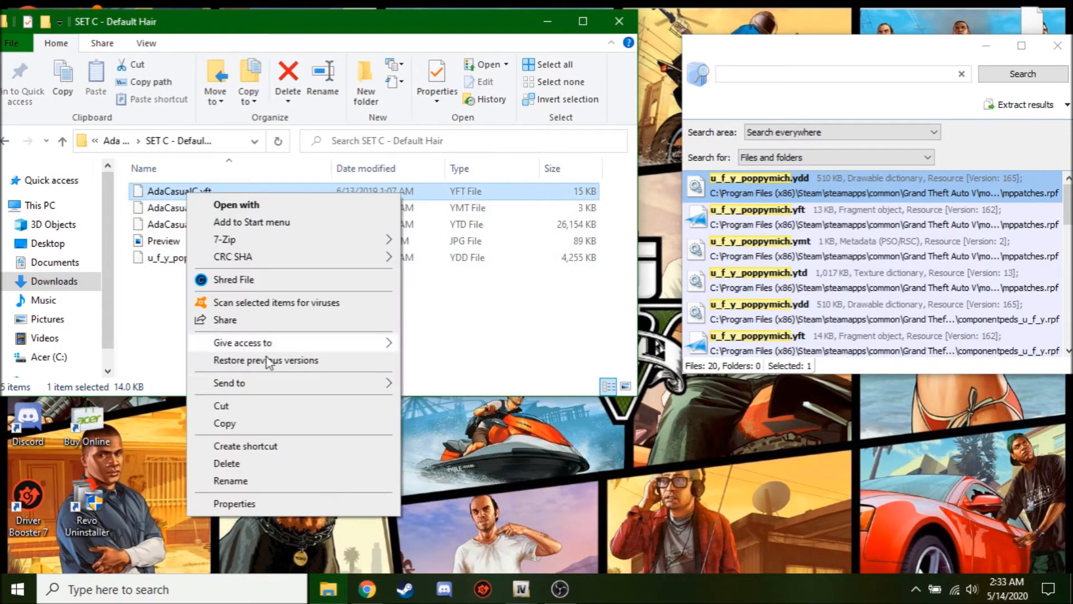
click(231, 481)
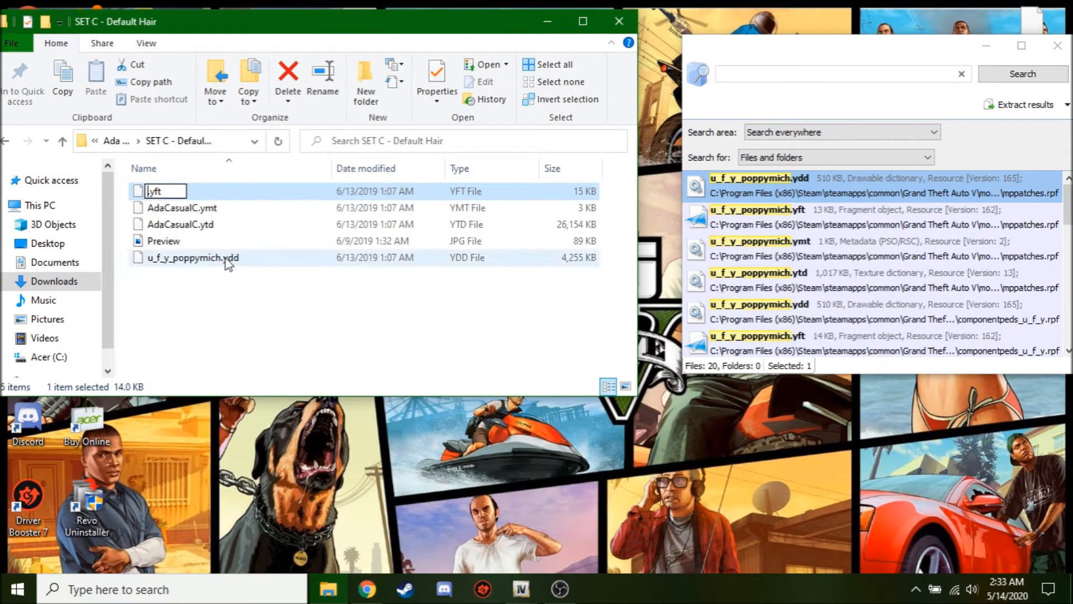
right_click(164, 191)
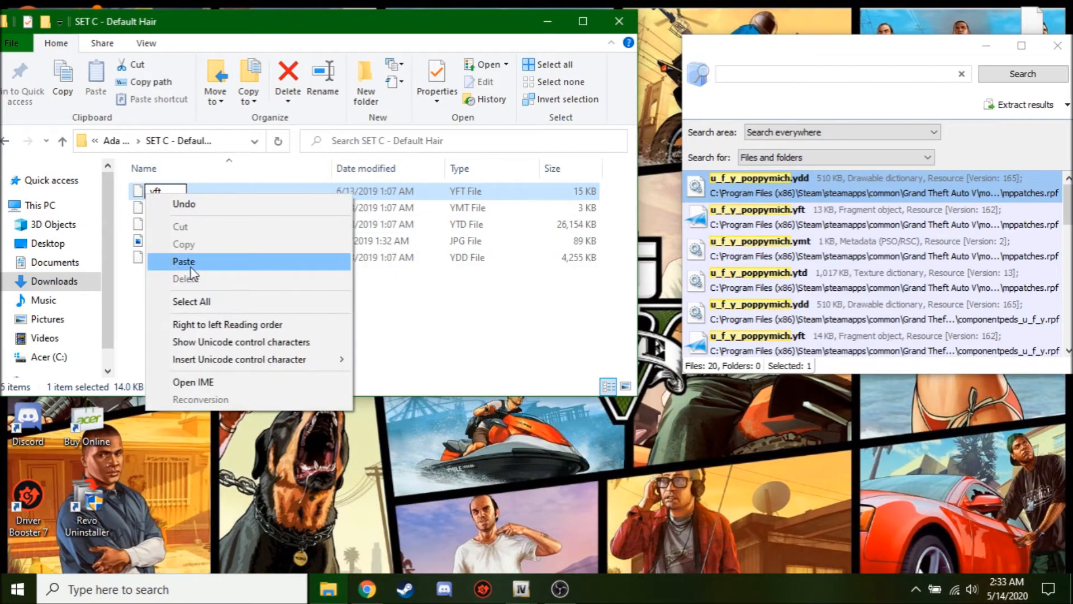
click(183, 262)
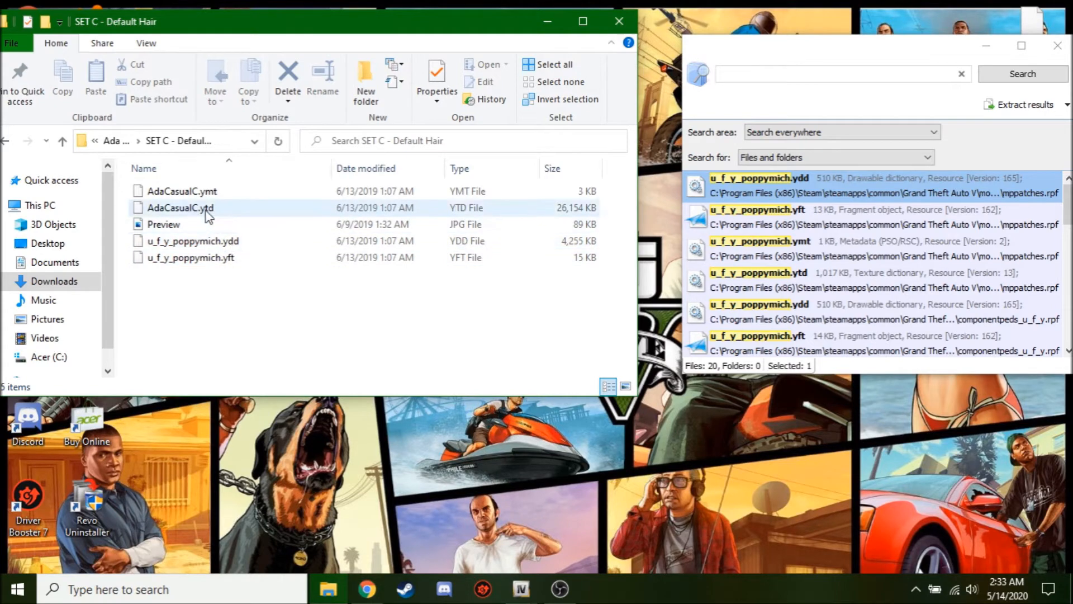
Step: Rename the AdaCasualC ymt and ytd files to u_f_y_poppymich with their extensions
right_click(182, 192)
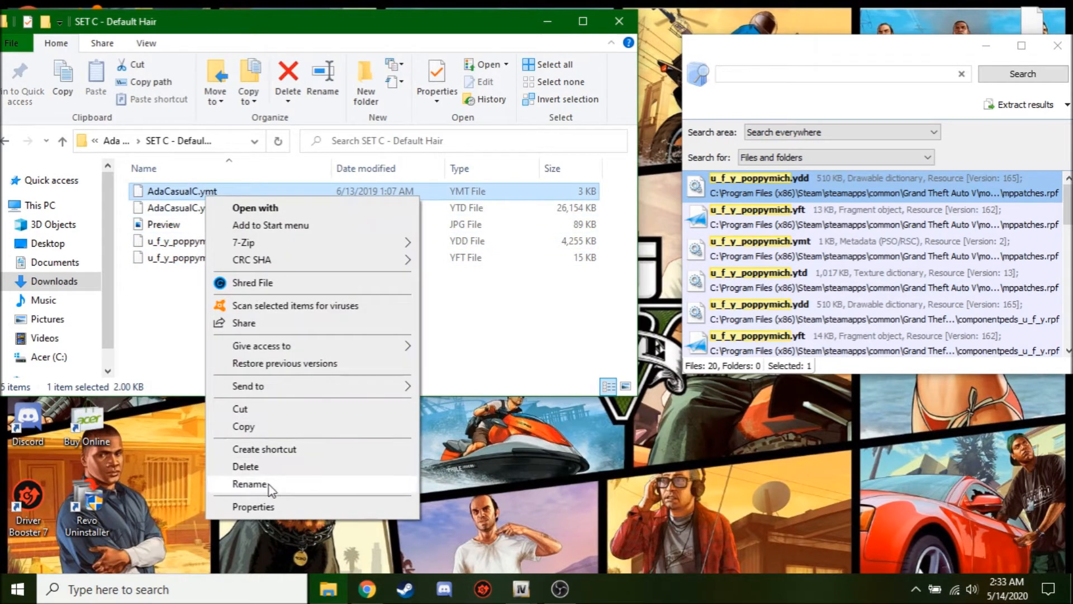
click(249, 483)
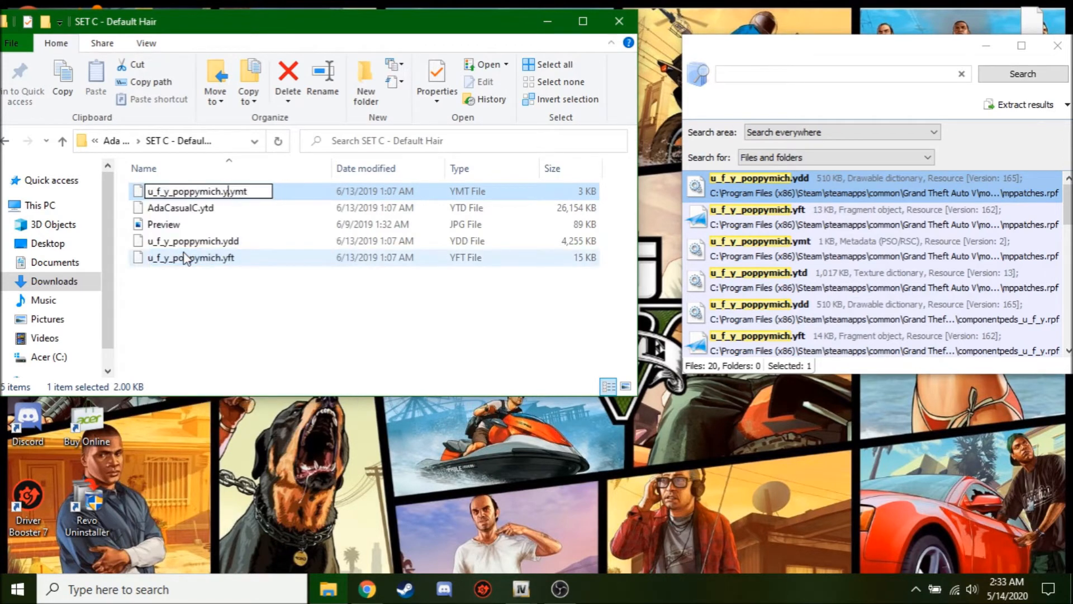
right_click(181, 208)
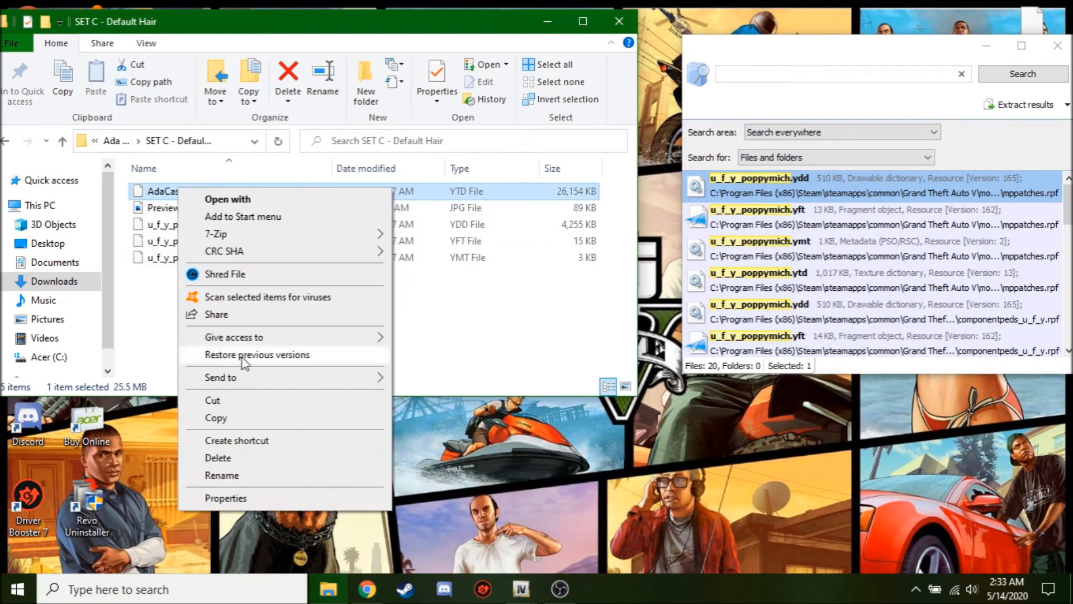
click(221, 476)
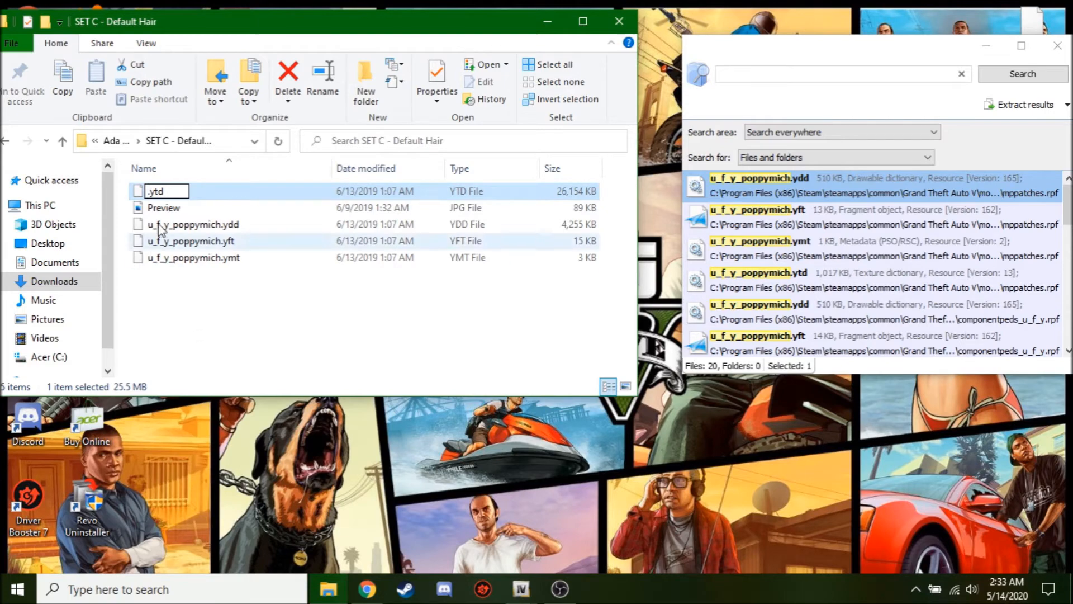
text(u_f_y_poppymich.yd)
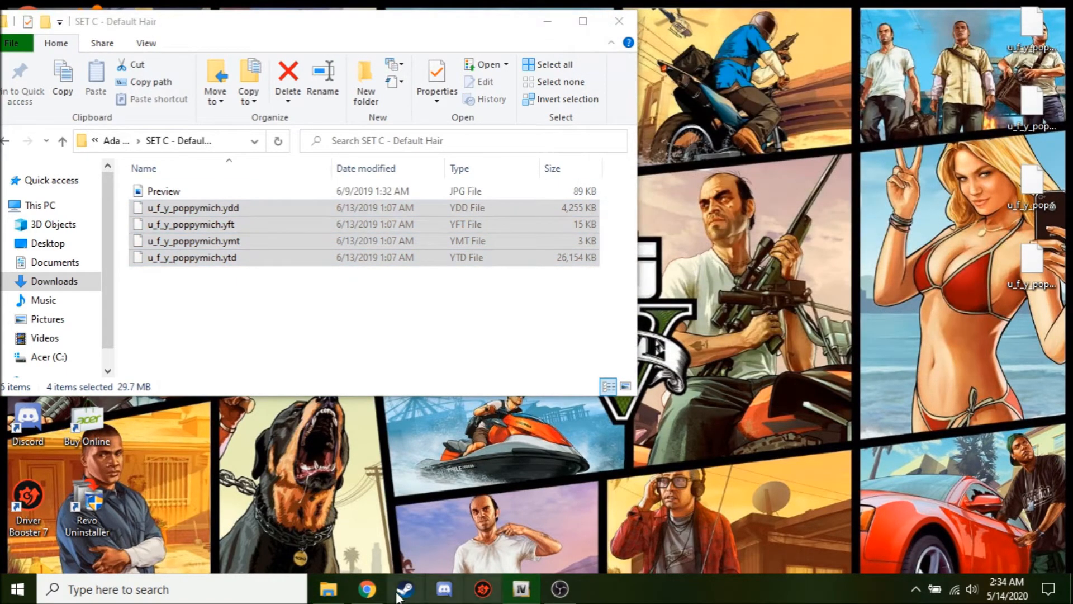
Step: Replace the four u_f_y_poppymich files in mppatches.rpf with the renamed Ada Wong files
click(521, 589)
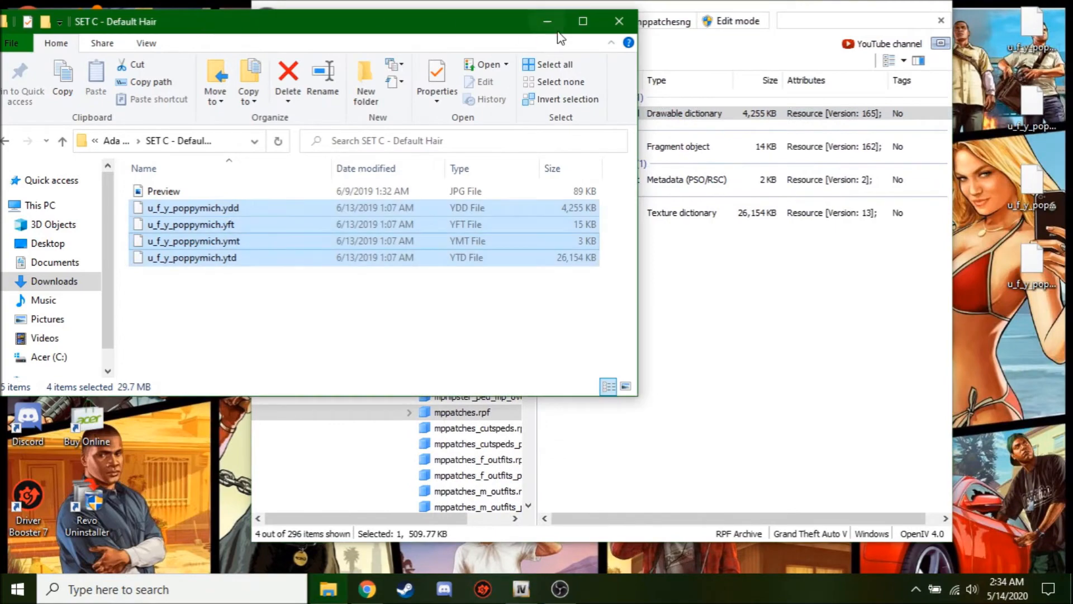
click(618, 20)
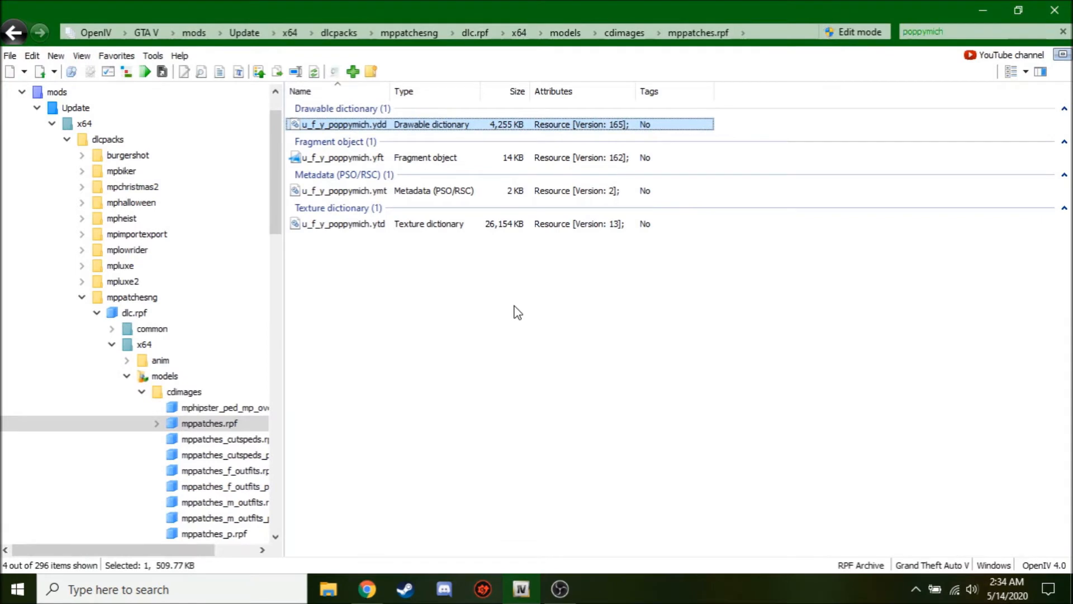
mouse_move(35, 339)
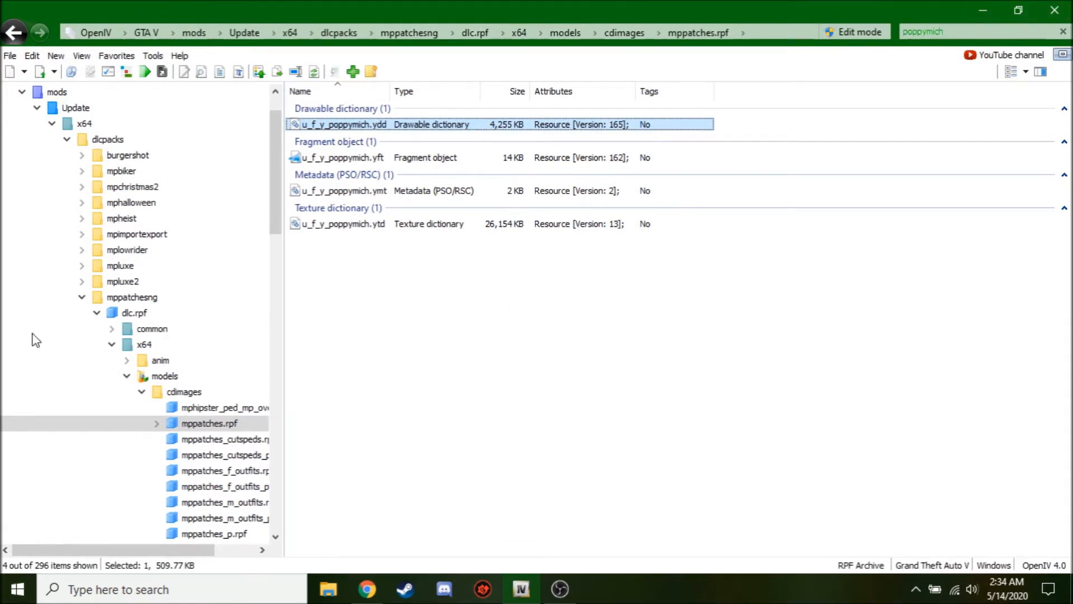
mouse_move(437, 425)
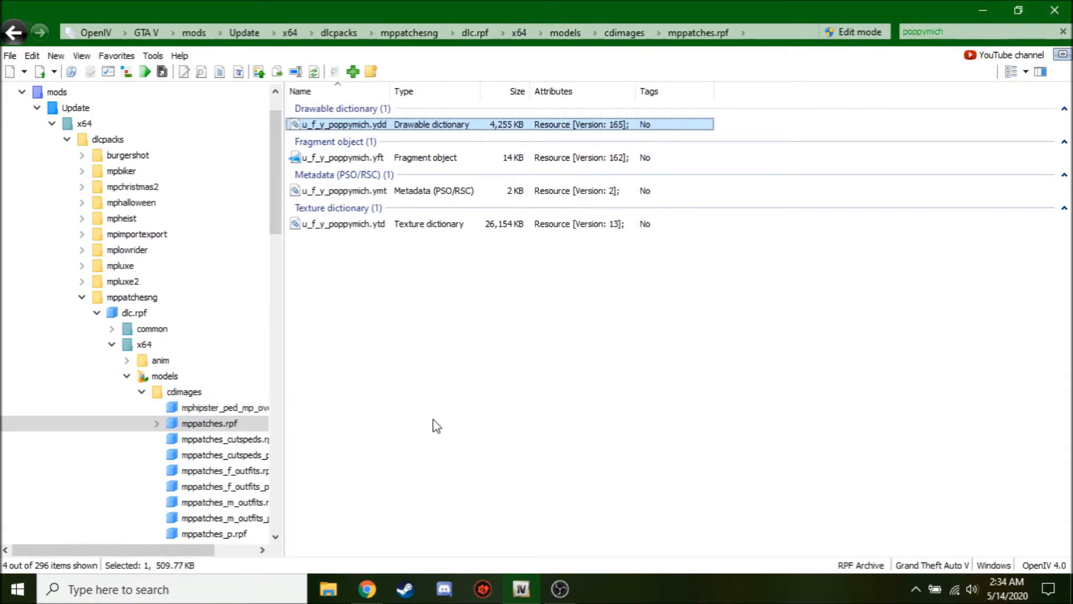
right_click(342, 125)
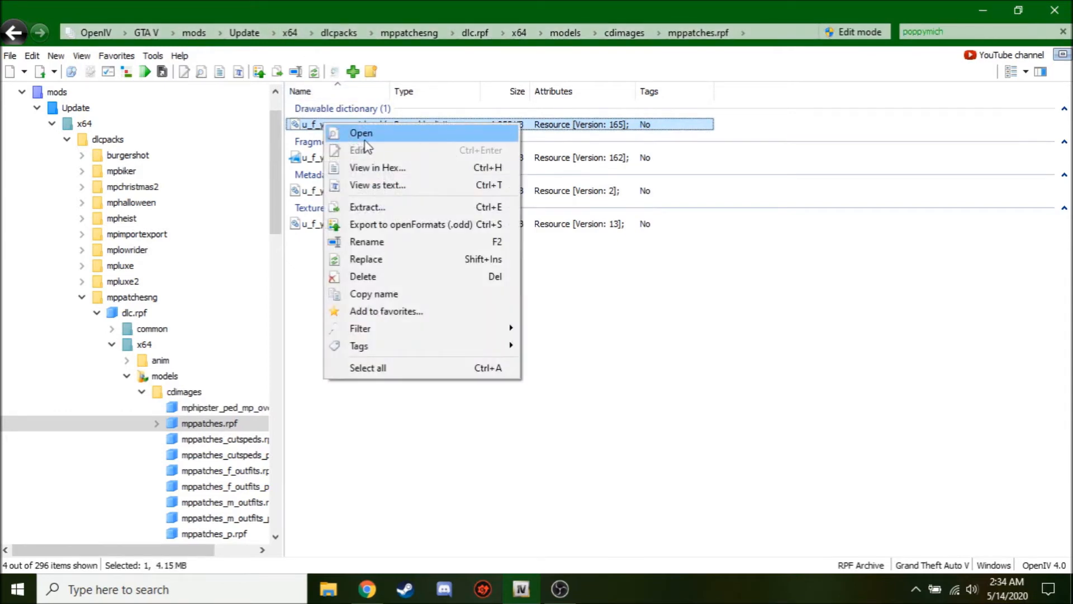
click(361, 133)
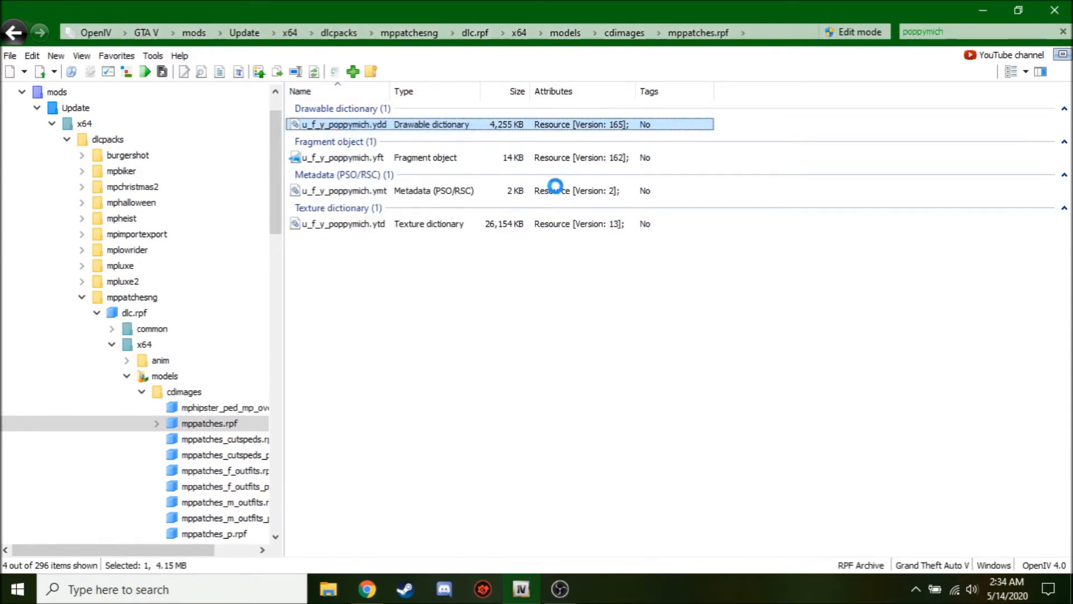
Step: Preview the u_f_y_poppymich model parts and ytd textures to confirm Ada Wong, then move to the game
double_click(340, 124)
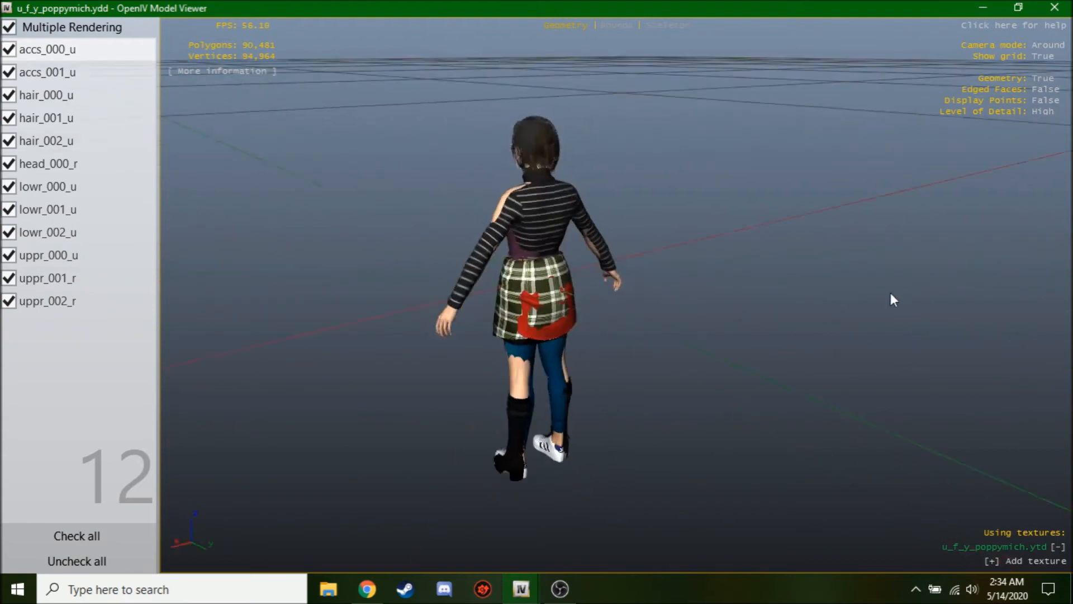
click(10, 301)
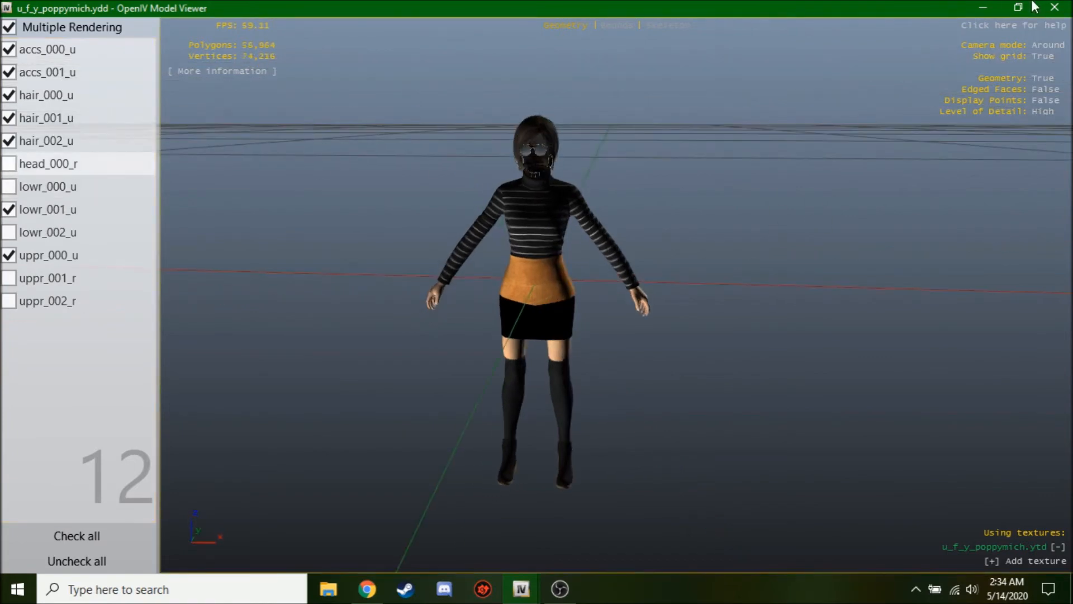
right_click(342, 223)
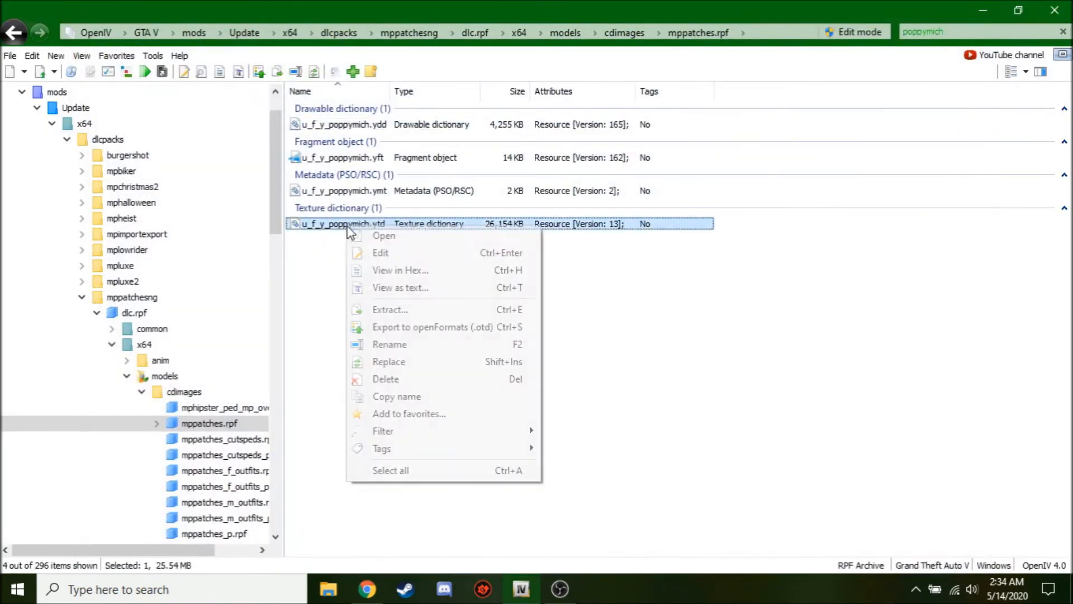
click(384, 236)
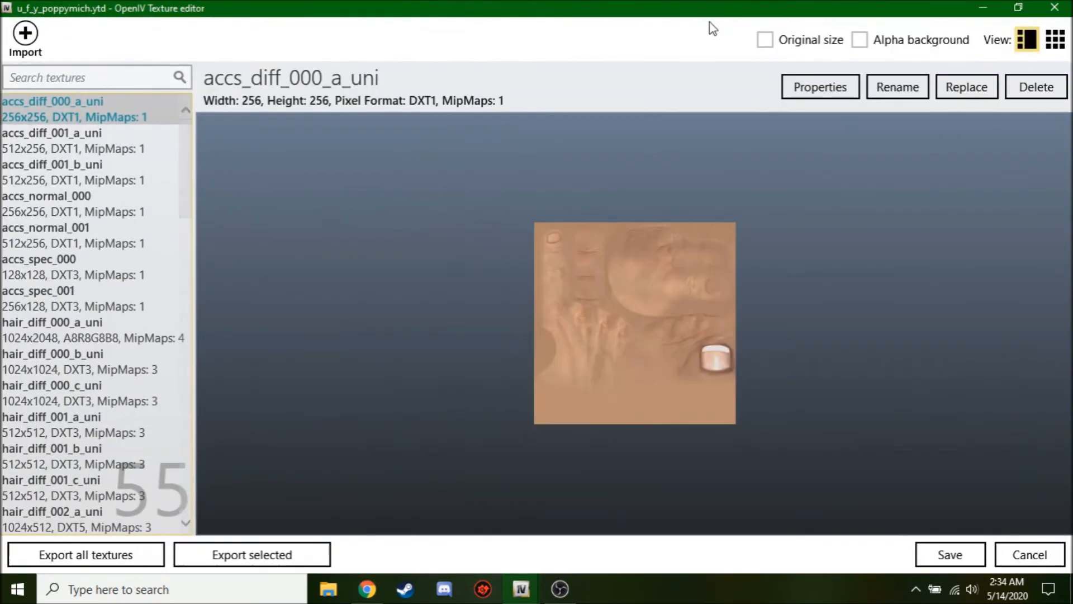
click(51, 479)
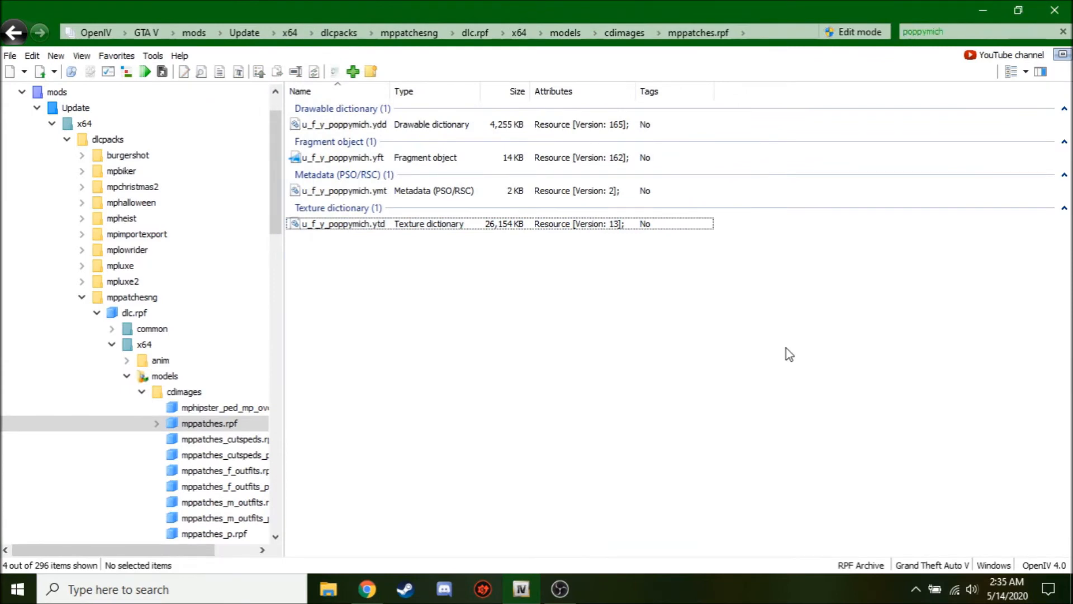
mouse_move(559, 589)
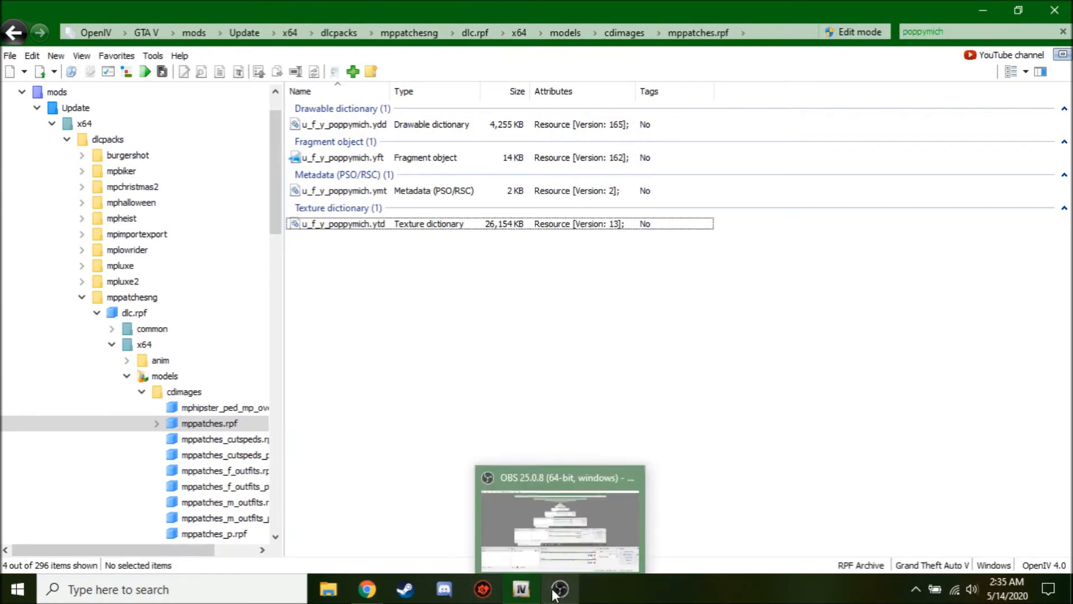
click(559, 589)
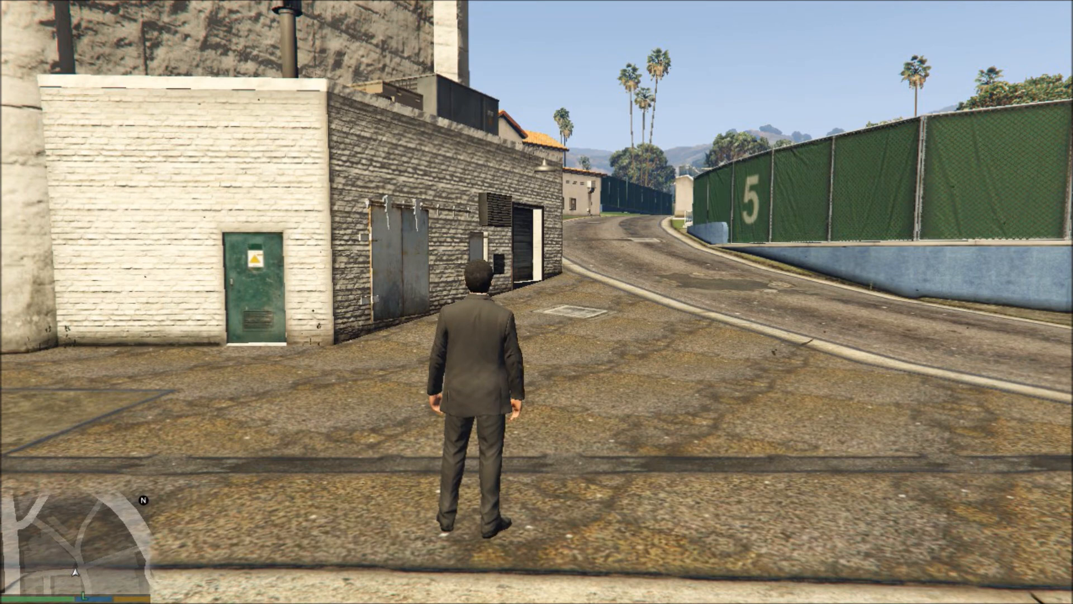
Step: Change the player model to u_f_y_poppymich through the trainer's Model Changer input box
key(w)
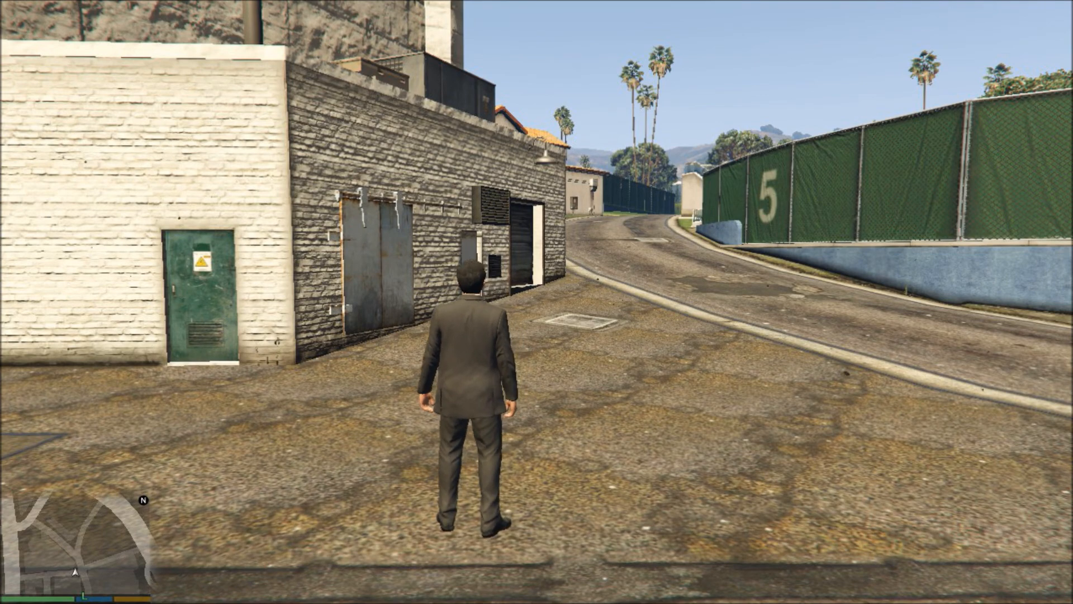
key(F8)
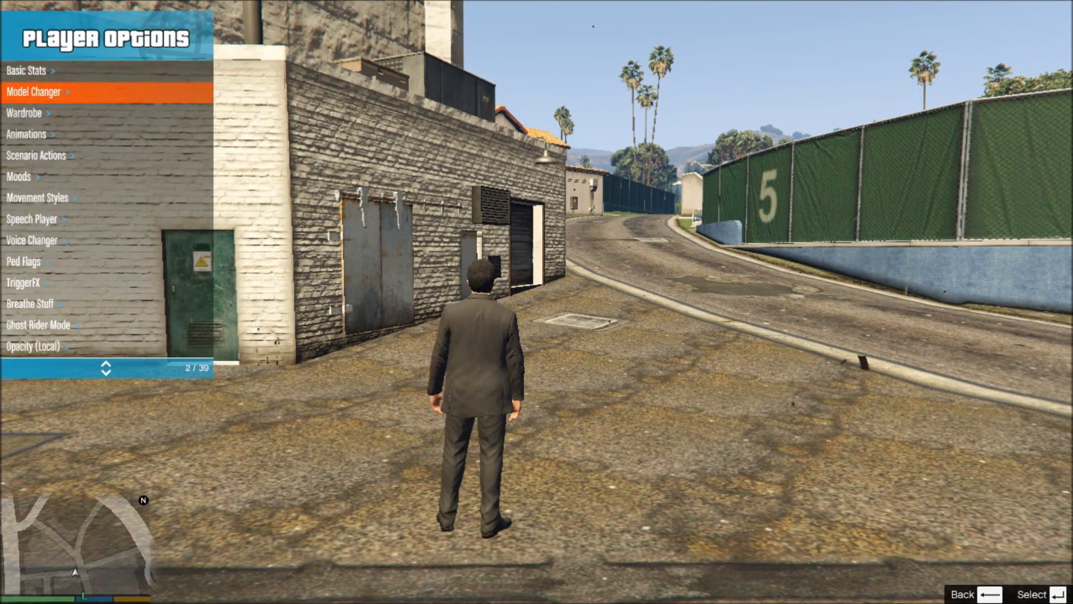
click(106, 91)
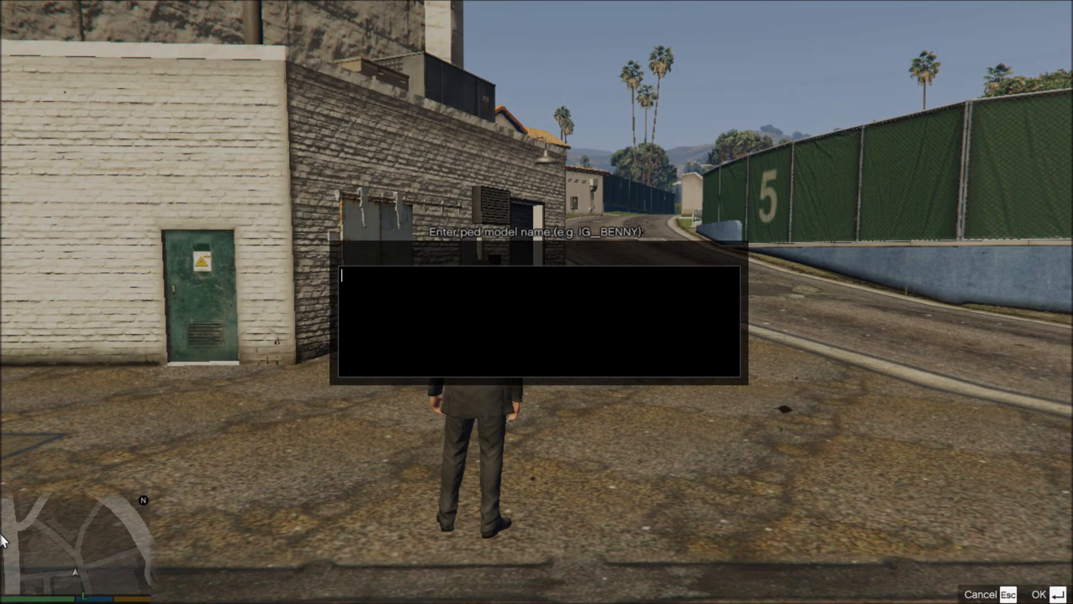
text(u_f_y)
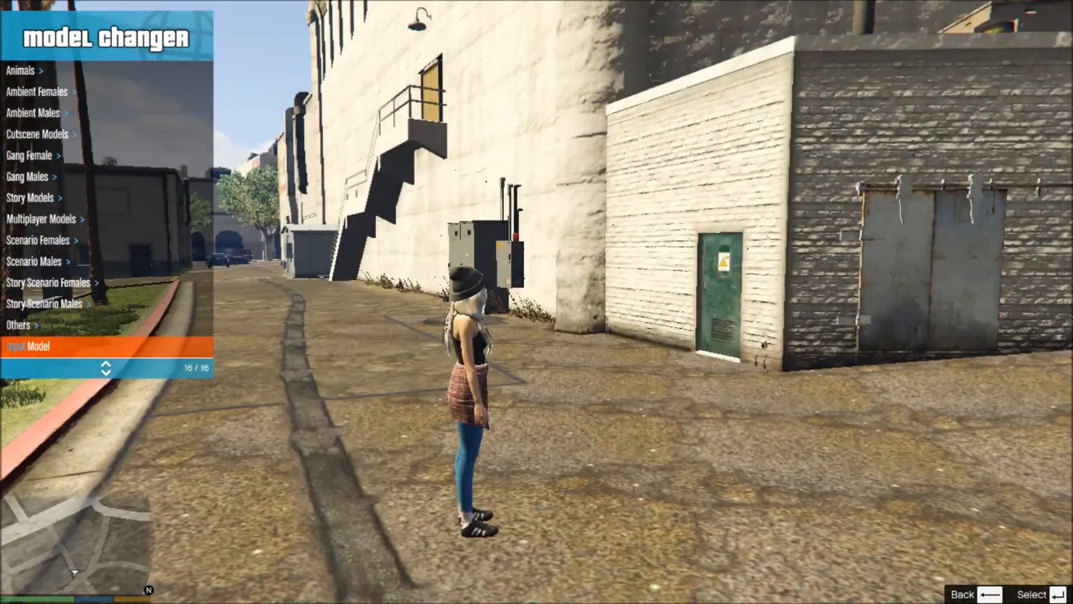
Step: Leave the player options, walk around as Ada Wong and bring up the Spawn bodyguard categories
key(w)
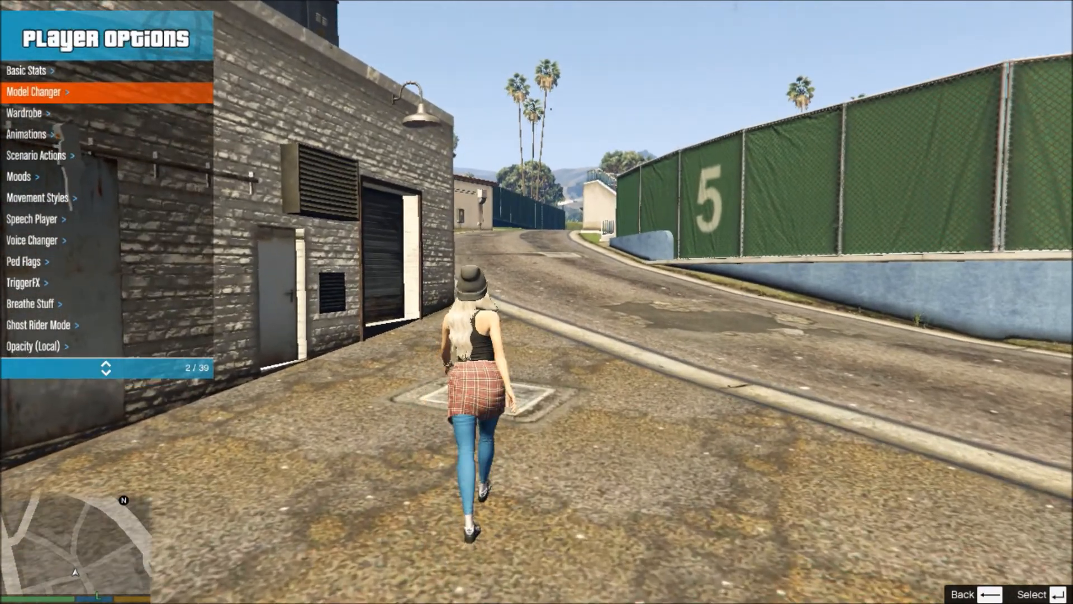
scroll(down, 3)
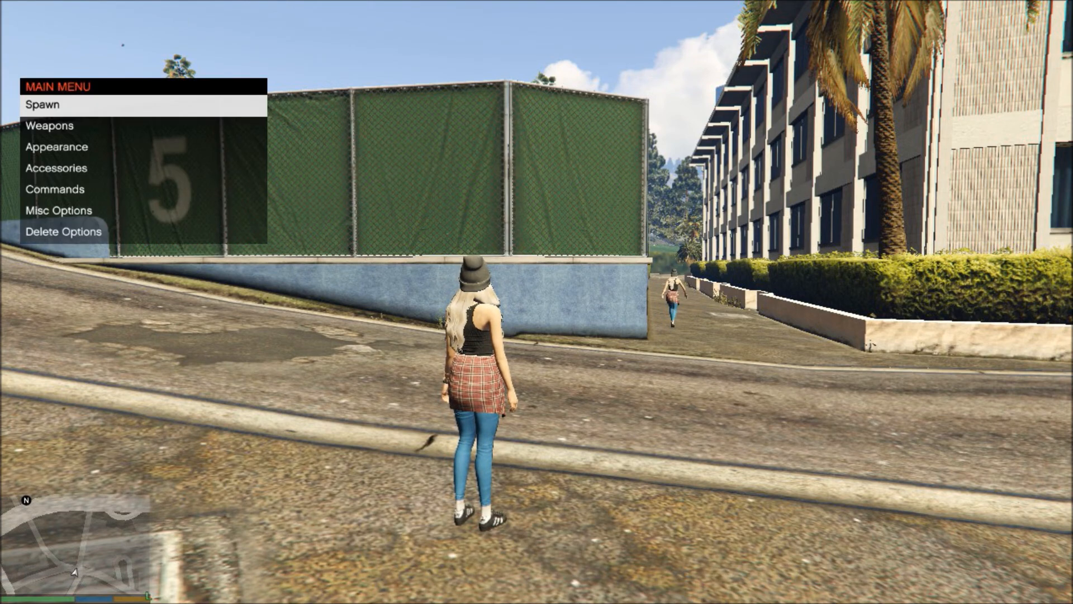
click(44, 105)
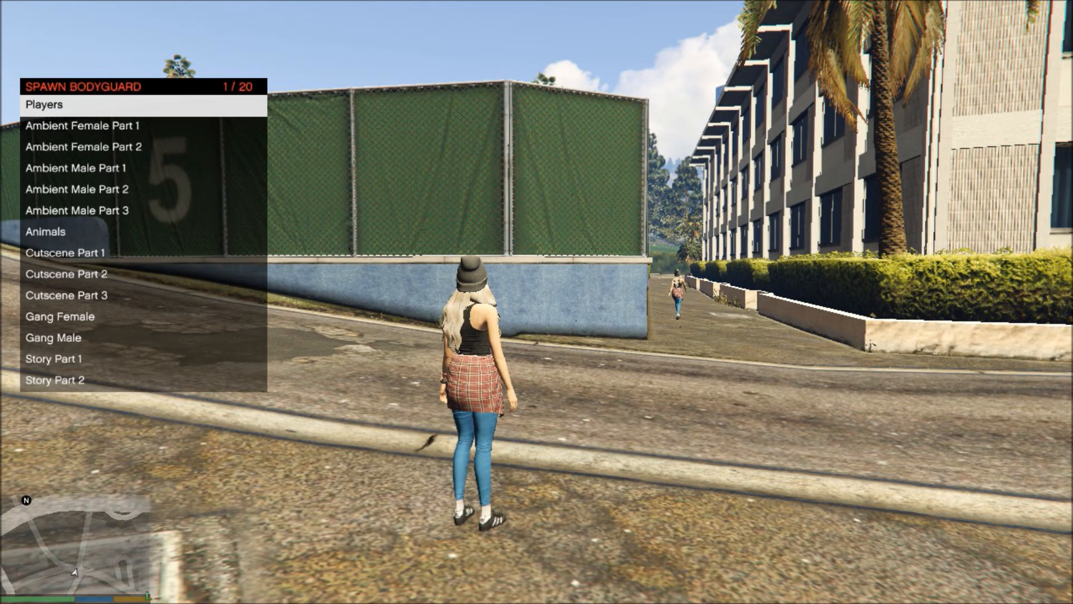